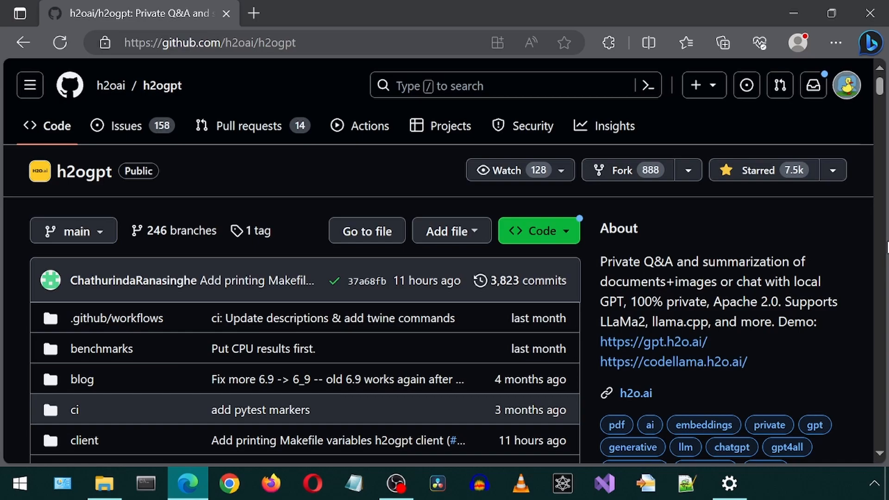
pyautogui.moveTo(841, 253)
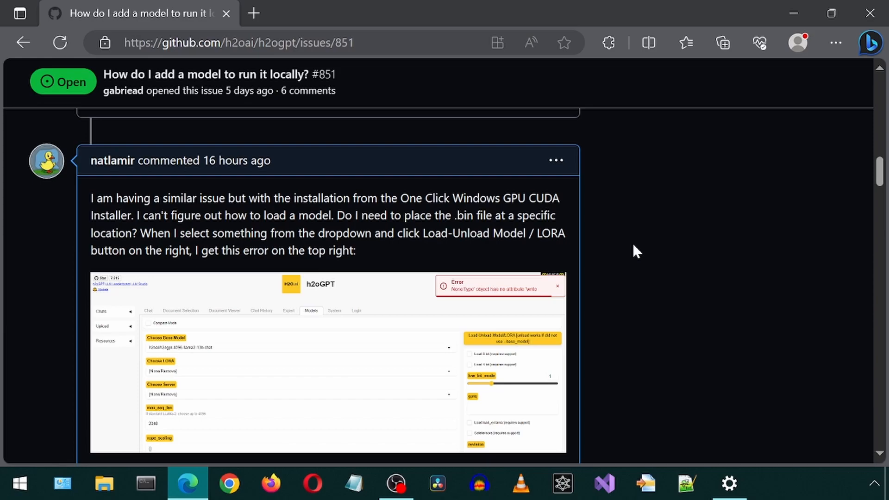
# Step: Read issue #851's comment thread down to the invalid-JSON stack trace
pyautogui.scroll(-3)
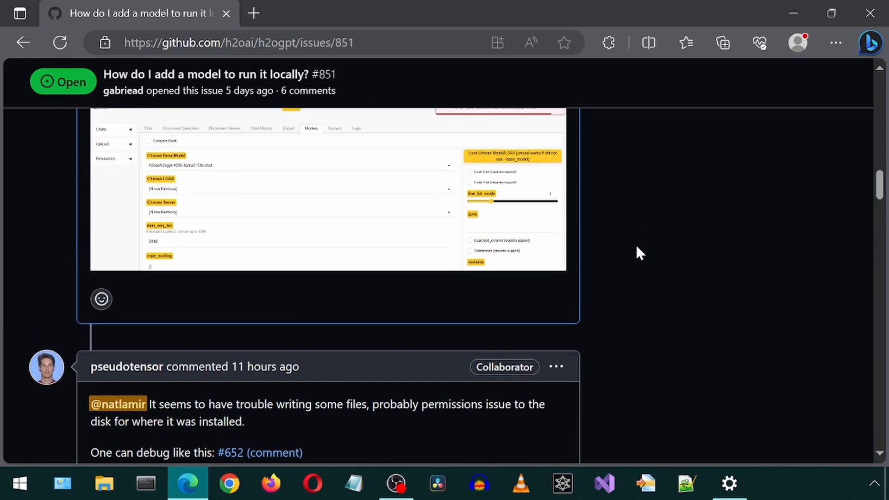
pyautogui.scroll(-3)
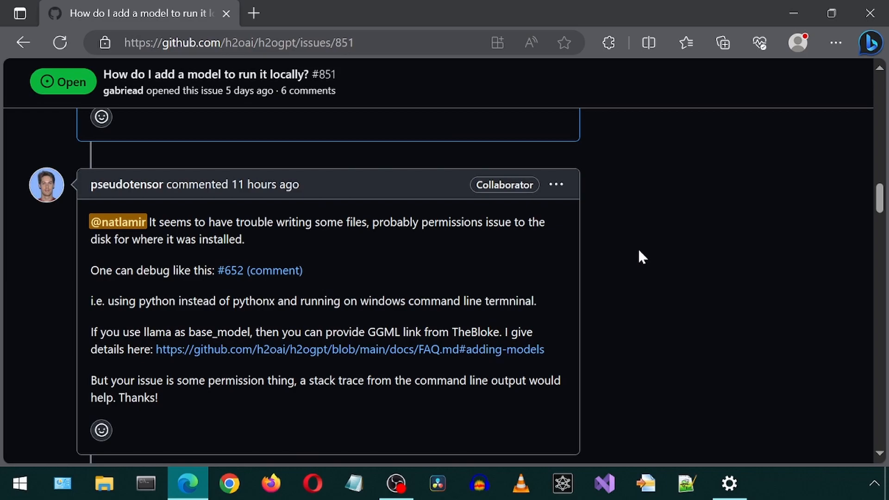
pyautogui.moveTo(669, 252)
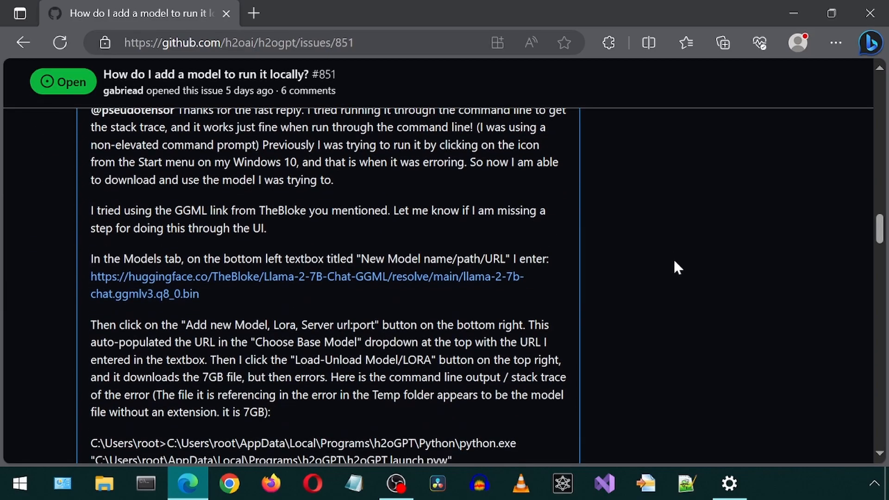
pyautogui.scroll(-3)
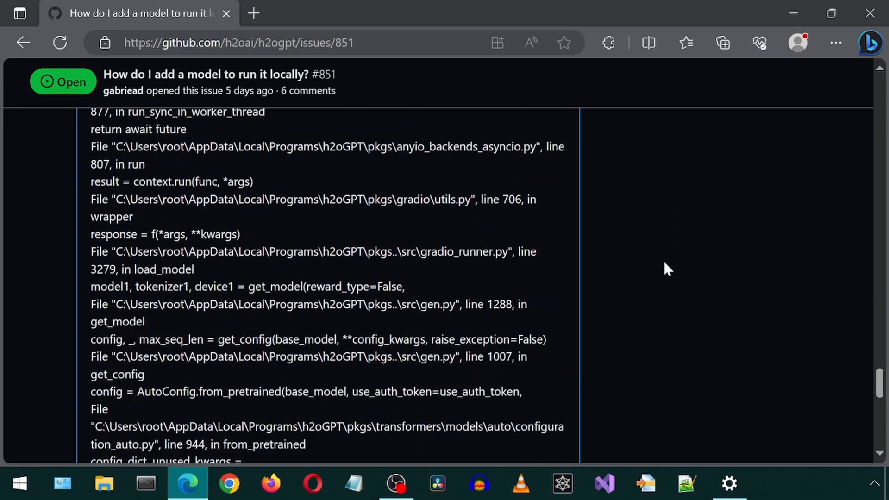
pyautogui.scroll(-3)
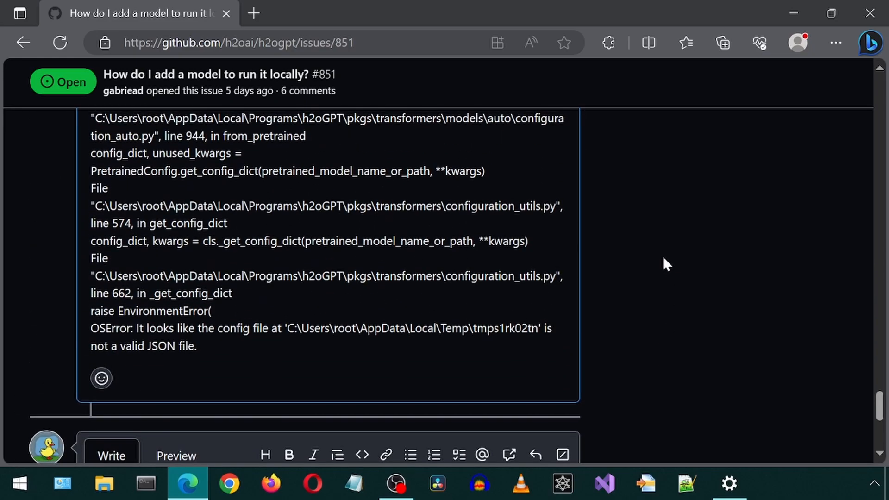
# Step: Locate the h2oGPT Start menu shortcut's folder in File Explorer
pyautogui.click(21, 483)
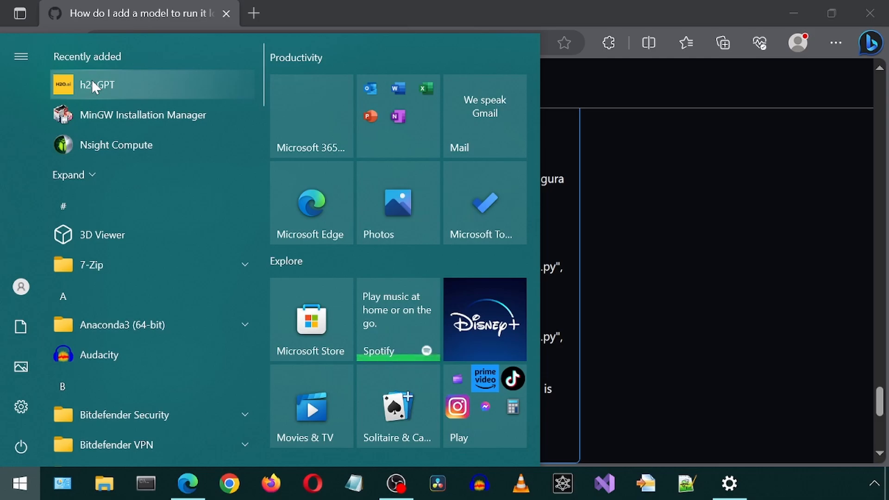
pyautogui.rightClick(96, 84)
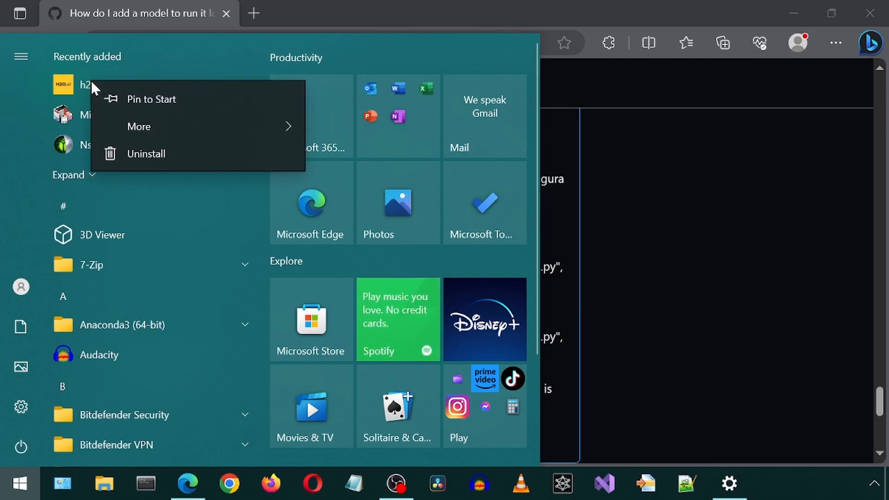
pyautogui.moveTo(139, 127)
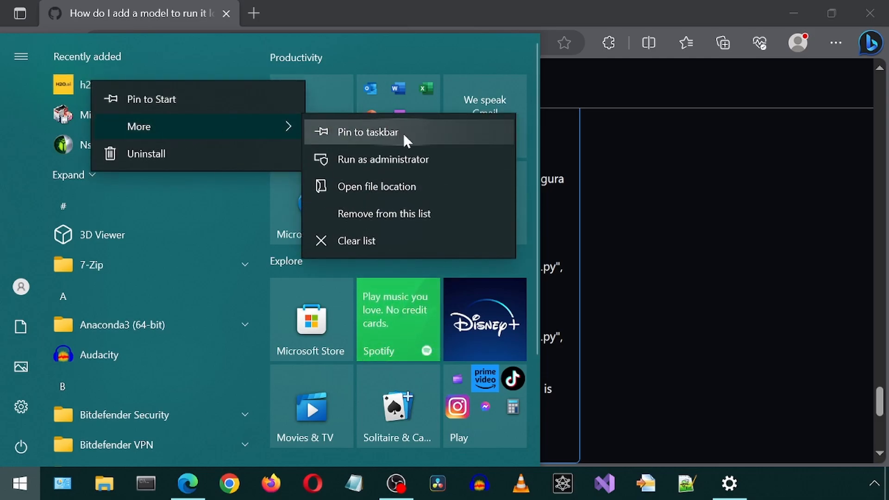
pyautogui.click(375, 186)
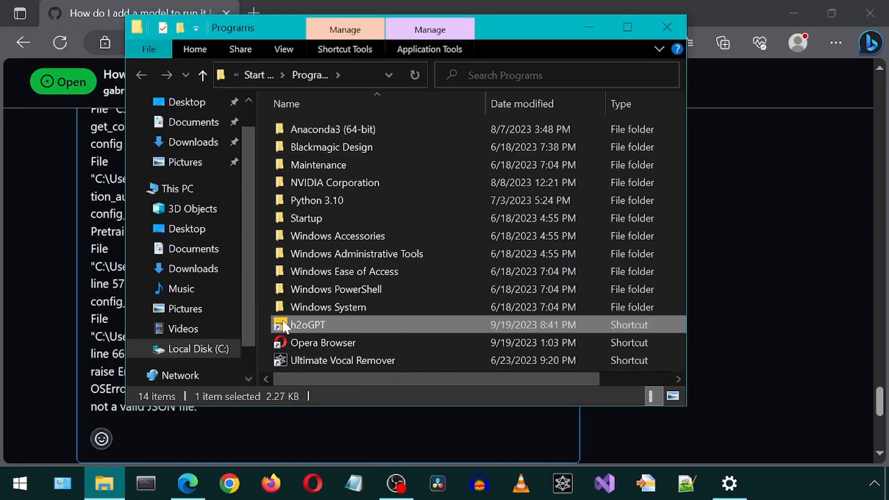
# Step: View the h2oGPT shortcut's properties and enter its pythonw.exe launch path in Anaconda Prompt
pyautogui.rightClick(306, 324)
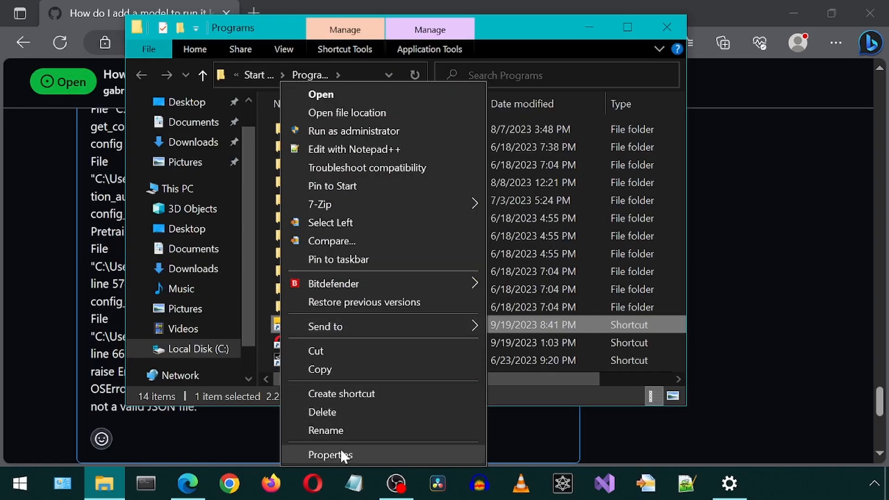
pyautogui.click(330, 455)
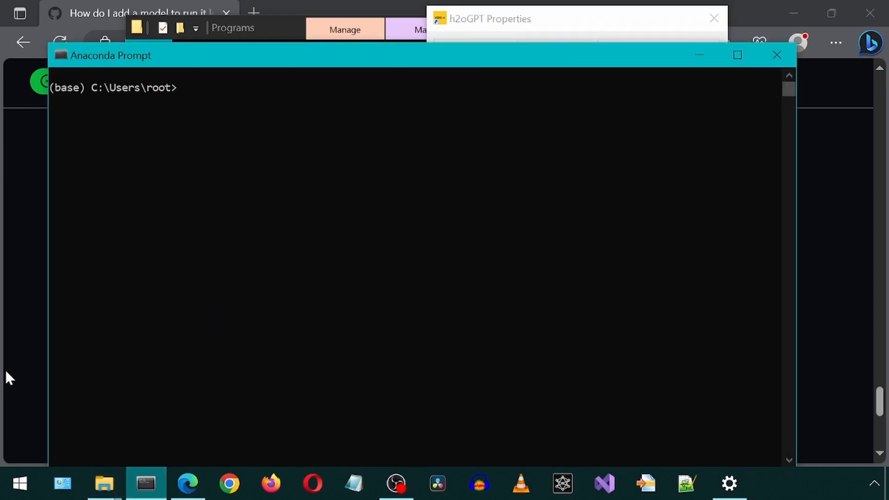
pyautogui.write('C:\\Users\\root\\AppData\\Local\\Programs\\h2oGPT\\Python\\pythonw.exe "C:\\Users\\root\\AppData\\Local\\Programs\\h2oGPT\\h2oGPT.launch.pyw"')
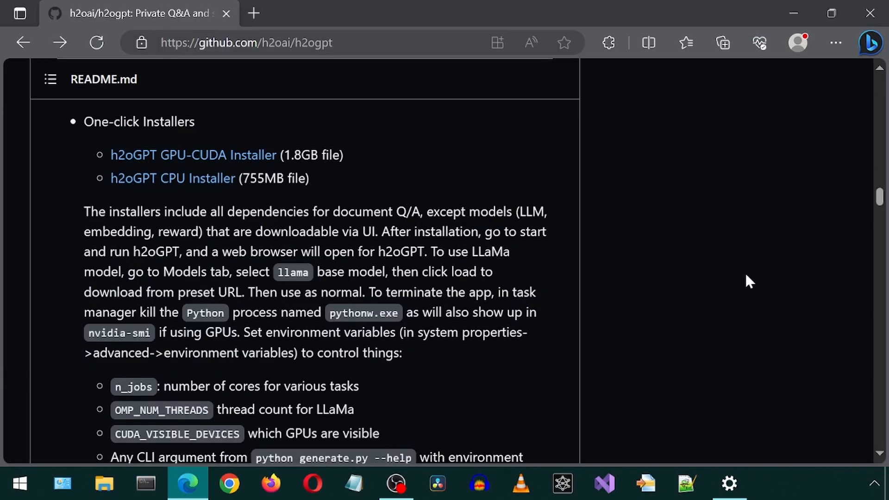
# Step: Open the Windows 10/11 manual install docs and read down to the MinGW installer section
pyautogui.scroll(-3)
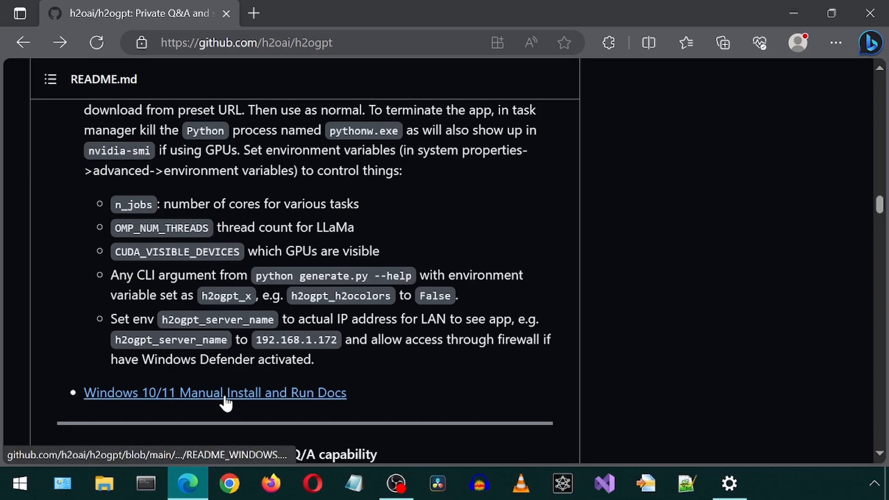
pyautogui.click(214, 392)
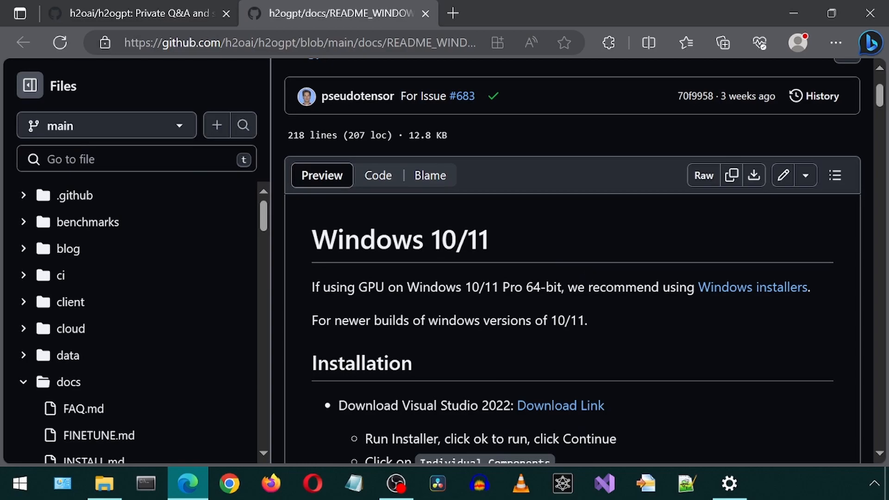
pyautogui.scroll(-3)
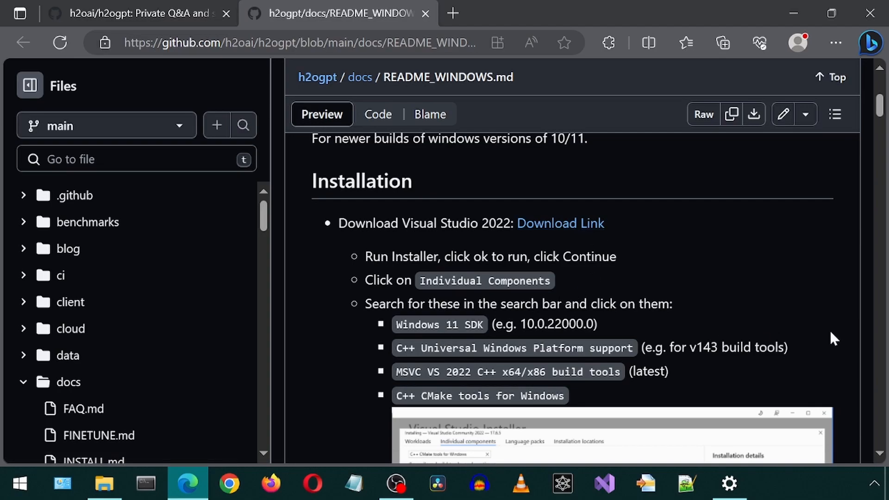
pyautogui.scroll(-3)
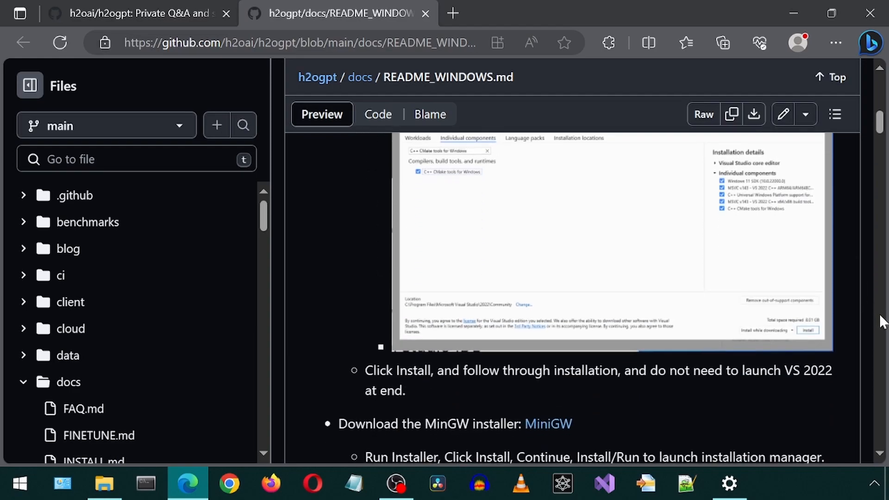
pyautogui.scroll(-3)
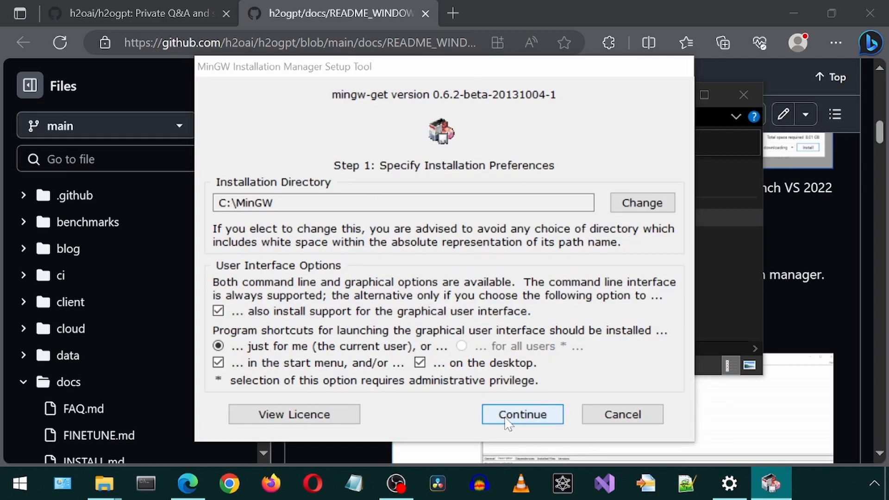
# Step: Accept the C:\MinGW default preferences and finish once the 113-item download completes
pyautogui.click(521, 414)
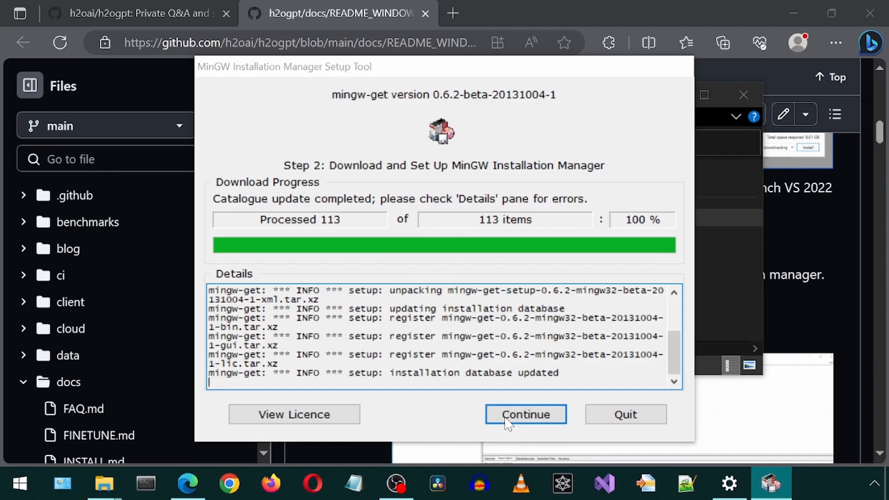
pyautogui.click(524, 414)
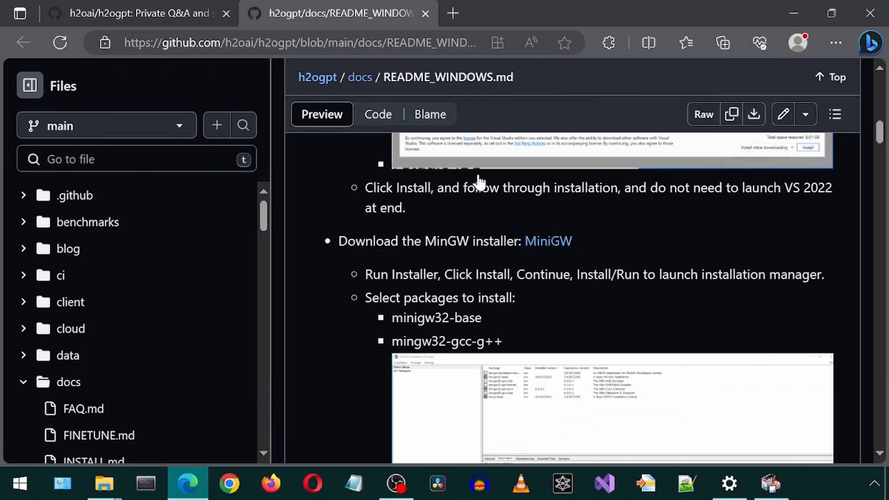
# Step: Mark mingw32-base and mingw32-gcc-g++ for installation and apply the 29 scheduled changes
pyautogui.doubleClick(436, 318)
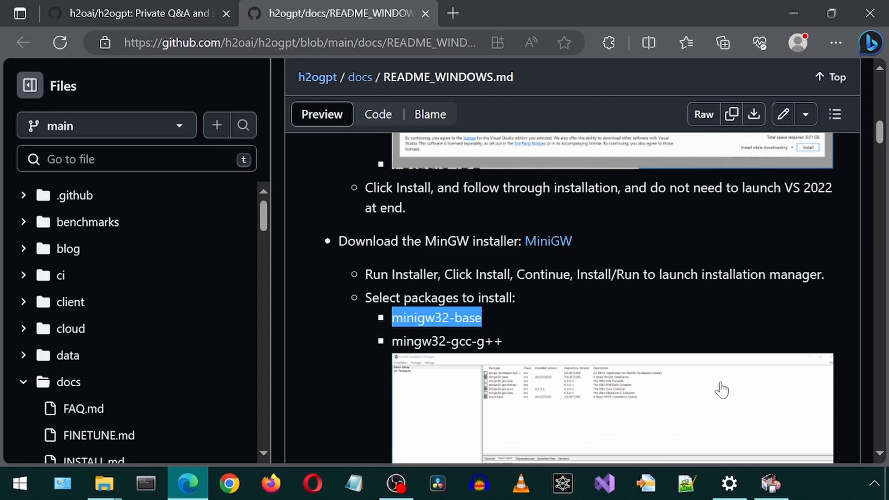
pyautogui.click(770, 483)
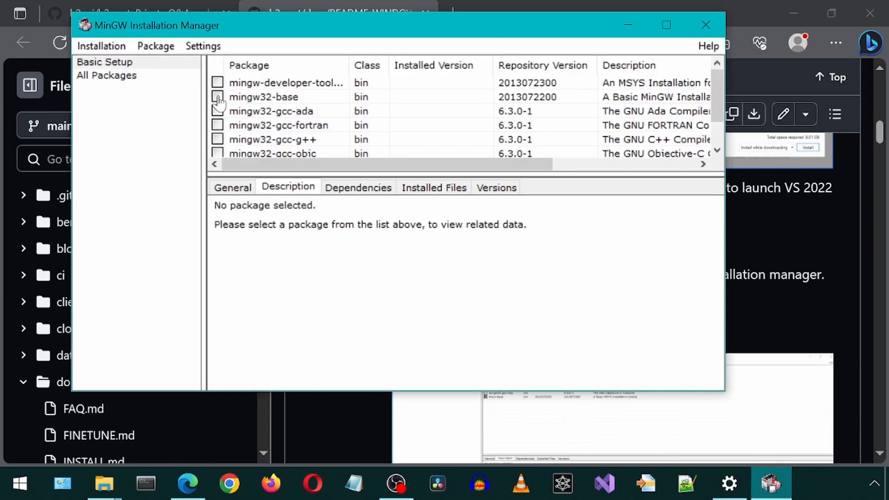
pyautogui.click(262, 97)
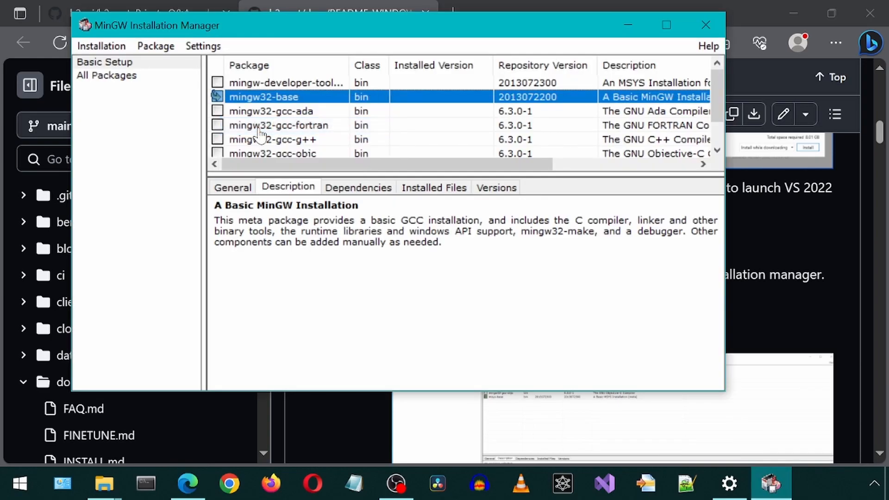
pyautogui.moveTo(737, 5)
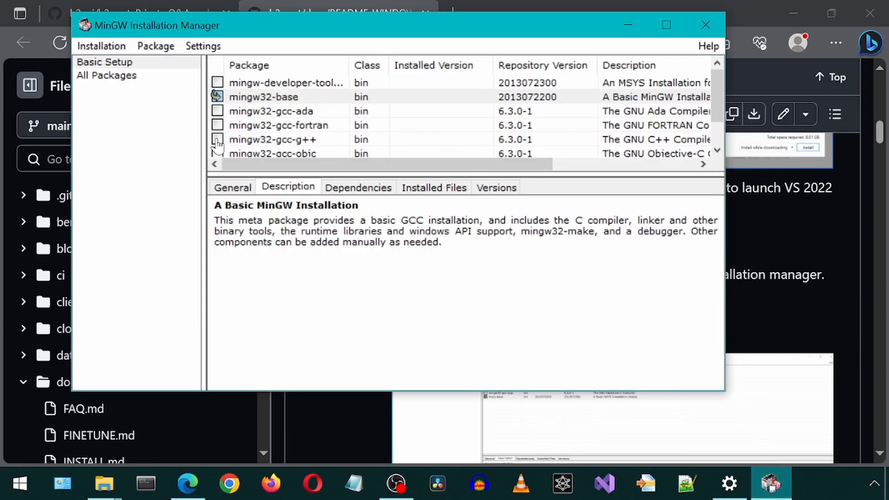
pyautogui.click(272, 139)
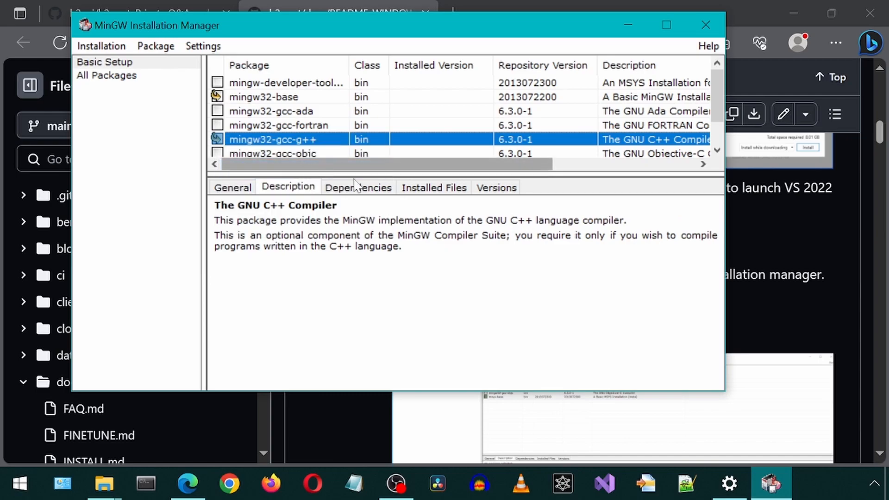
pyautogui.click(187, 483)
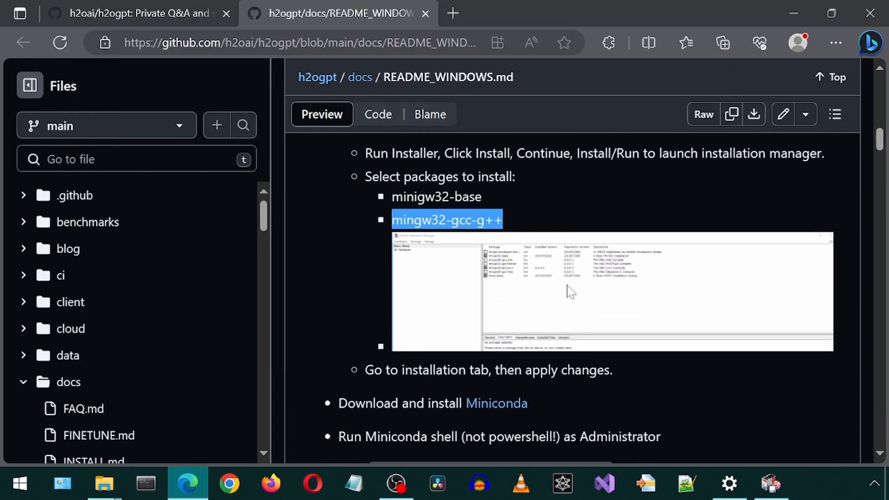
pyautogui.moveTo(839, 482)
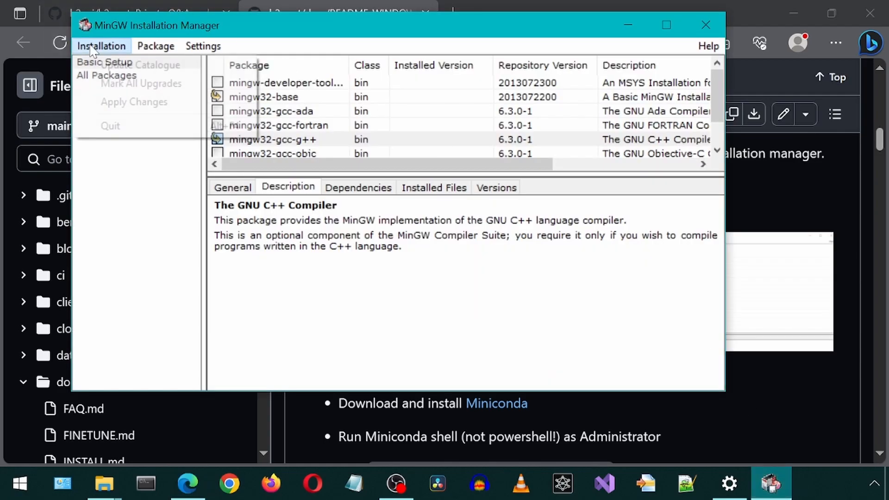
pyautogui.click(134, 101)
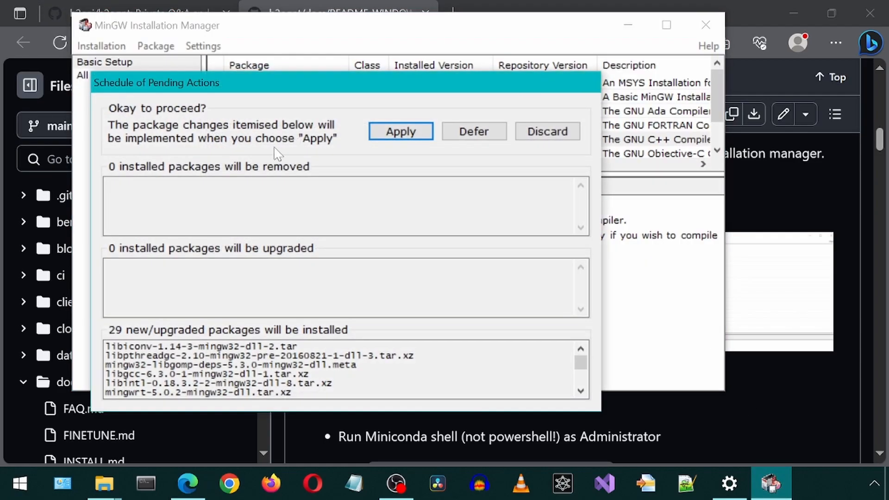
pyautogui.click(400, 131)
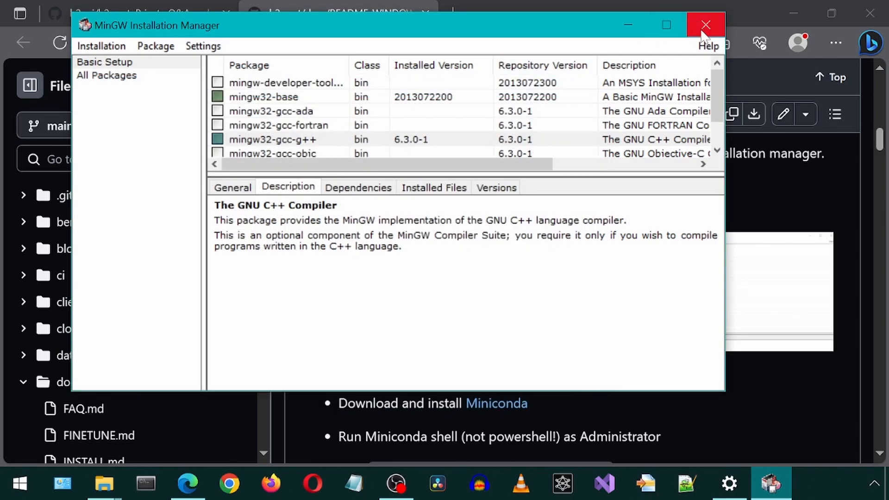
# Step: Close the installation manager and browse C:\MinGW into its bin folder
pyautogui.click(706, 25)
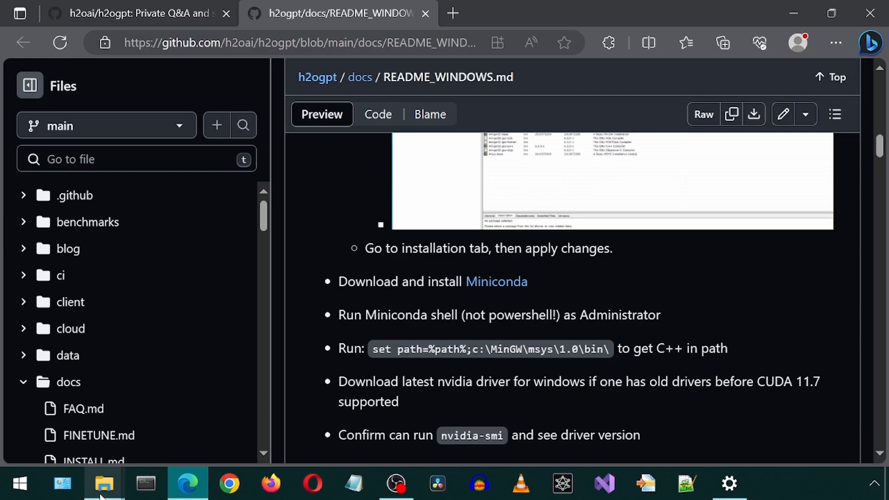
pyautogui.moveTo(103, 483)
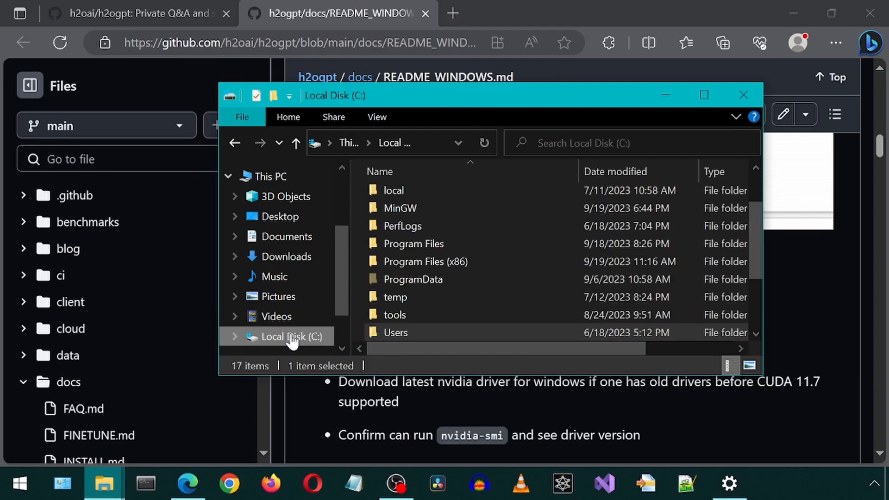
pyautogui.doubleClick(400, 208)
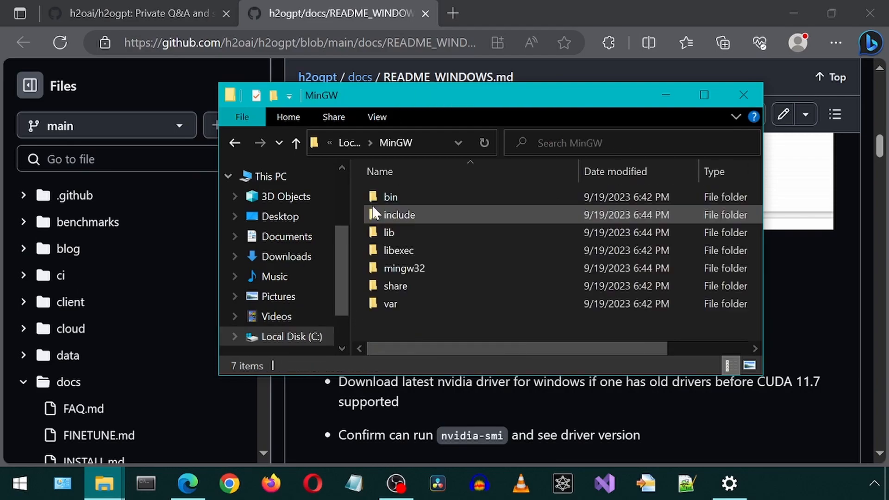
pyautogui.doubleClick(390, 197)
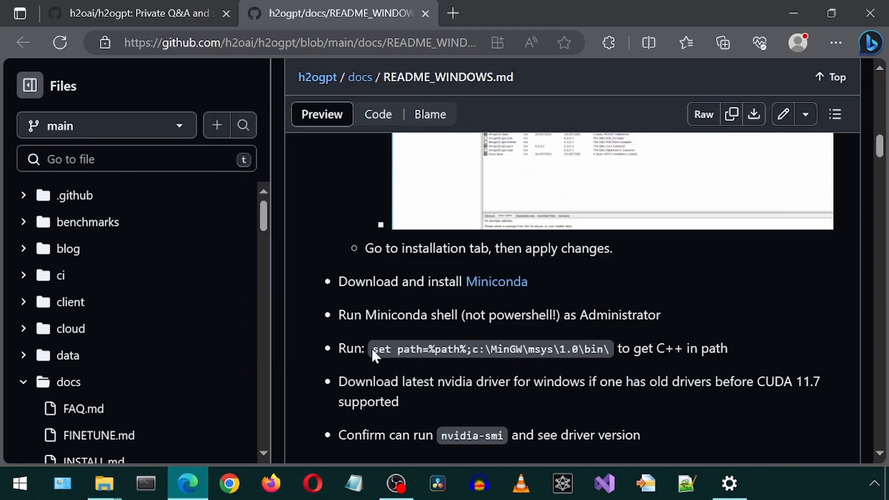
# Step: Paste the README set path command into Notepad with folder C:\MinGW\bin
pyautogui.doubleClick(490, 348)
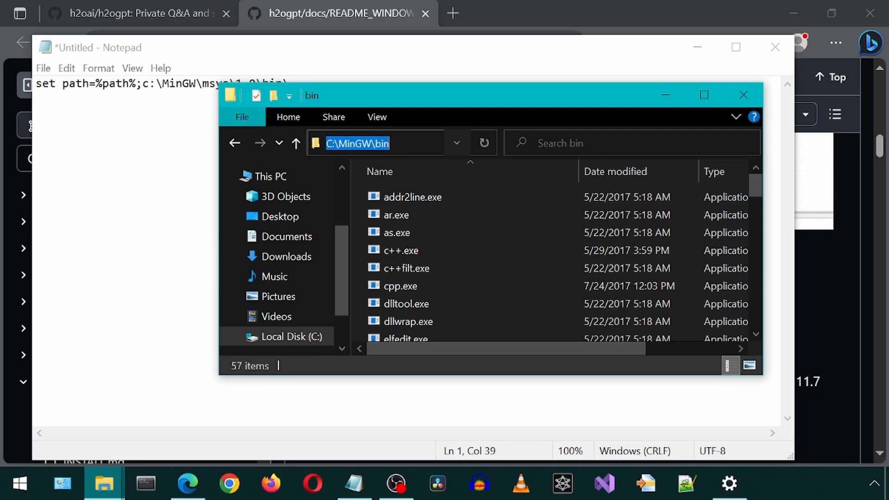
pyautogui.click(353, 484)
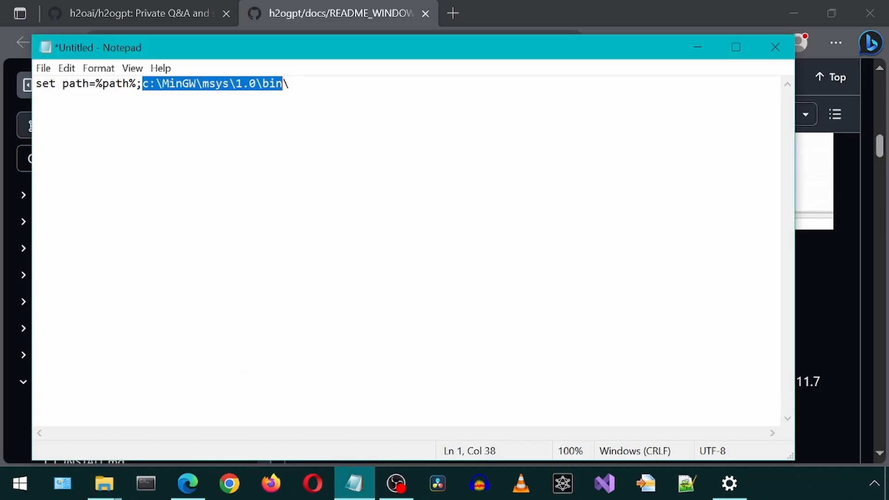
pyautogui.write('C:\\MinGW\\bin')
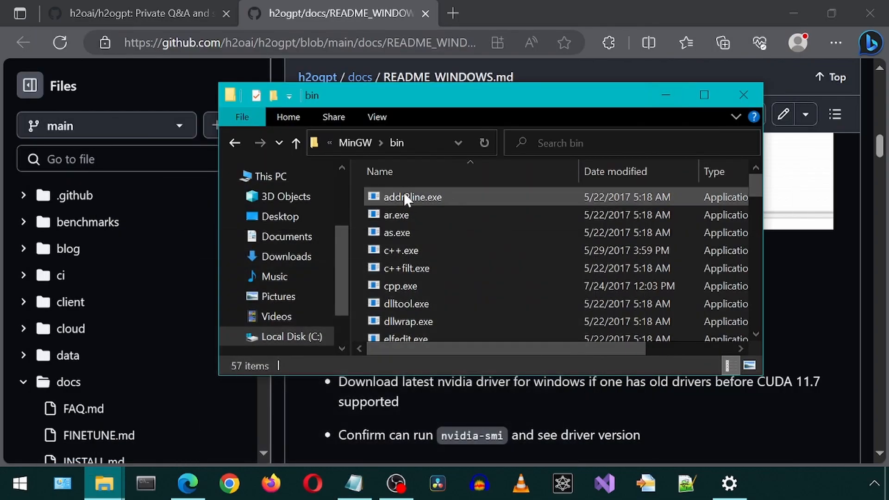
# Step: Add a second line with the C:\MinGW\mingw32\bin\ folder path
pyautogui.click(348, 143)
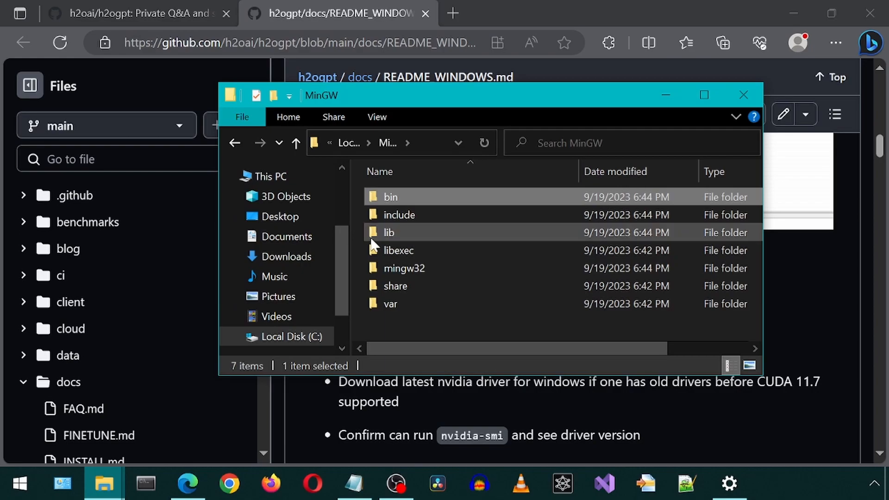
pyautogui.doubleClick(404, 268)
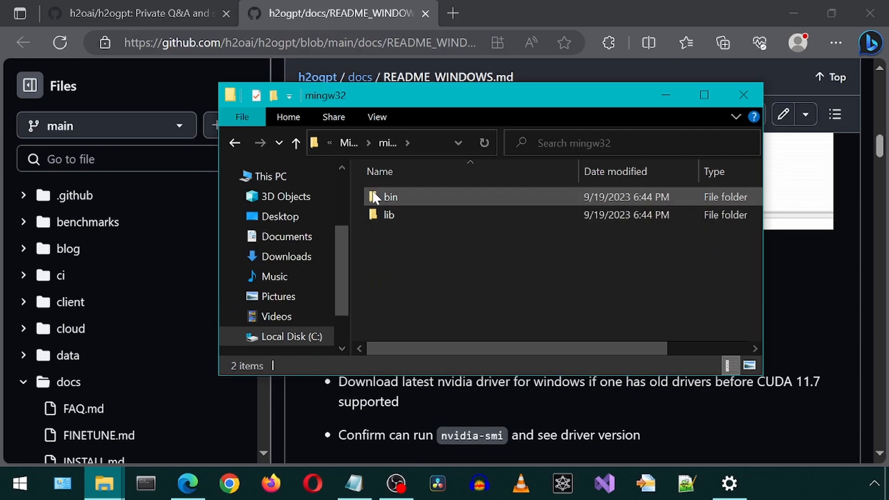
pyautogui.doubleClick(390, 196)
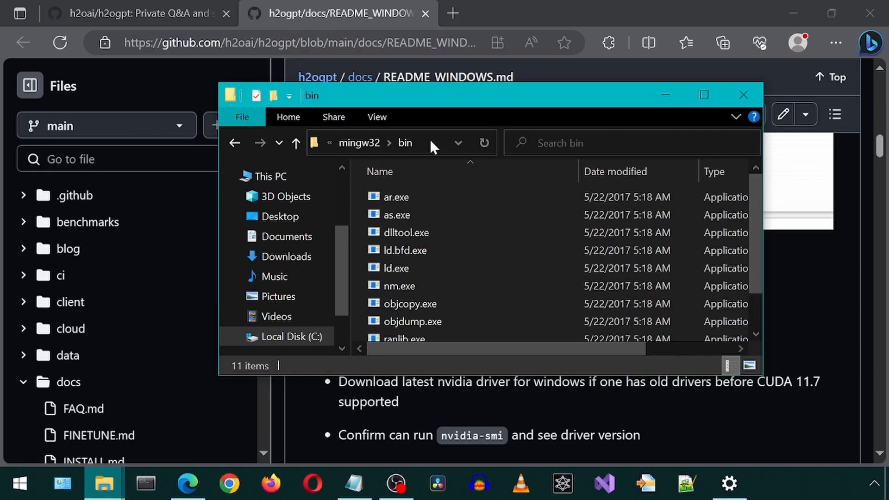
pyautogui.rightClick(380, 143)
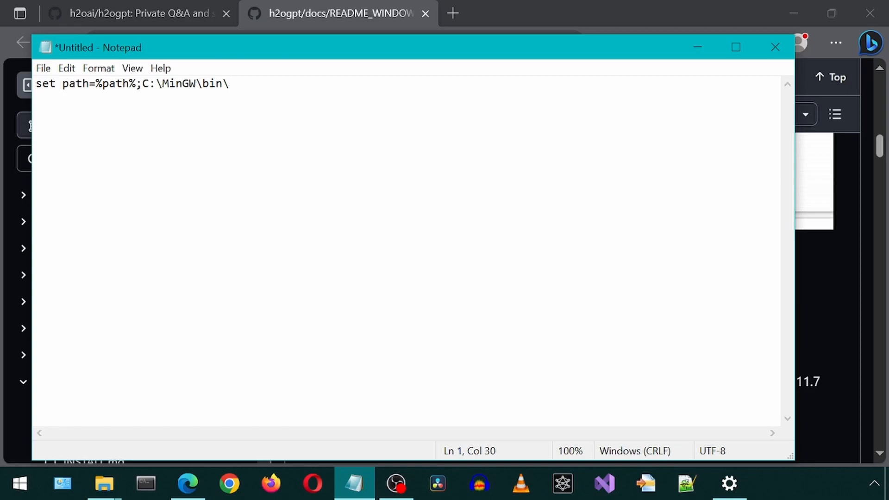
pyautogui.write('C:\\MinGW\\mingw32\\bin')
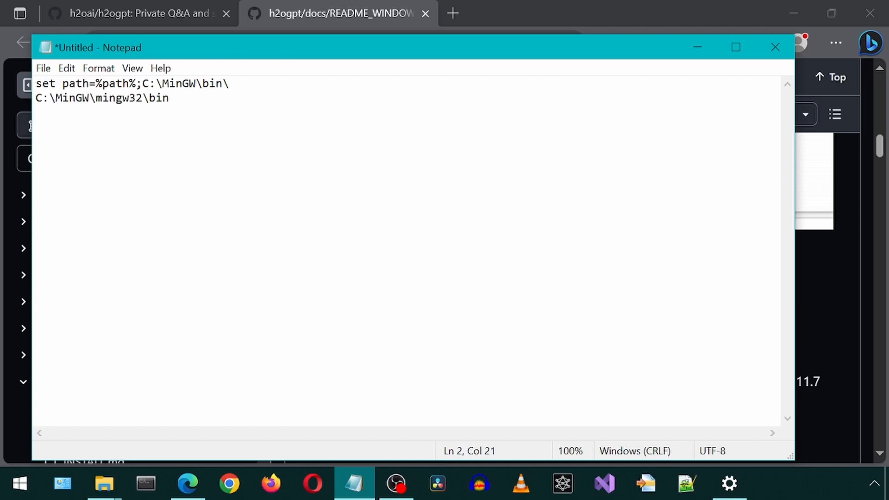
pyautogui.write('\\')
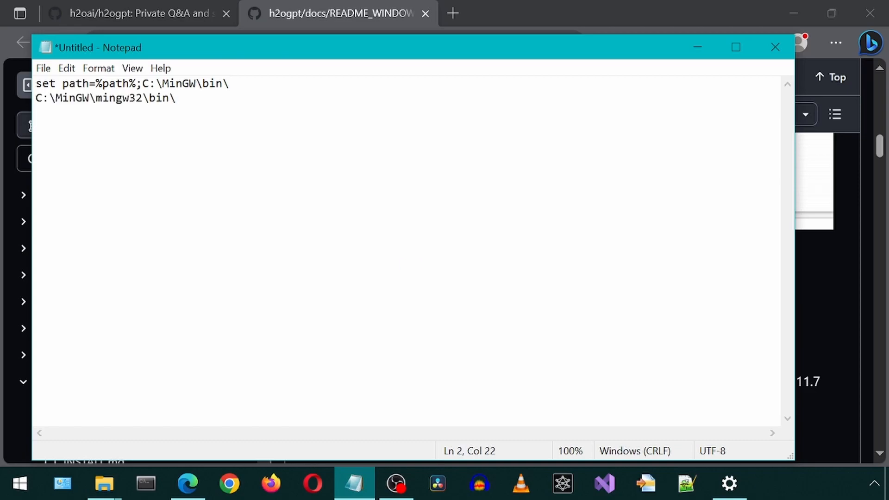
# Step: Restore the set path=%path%; prefix on line one and copy that first command
pyautogui.moveTo(36, 83); pyautogui.dragTo(140, 83)
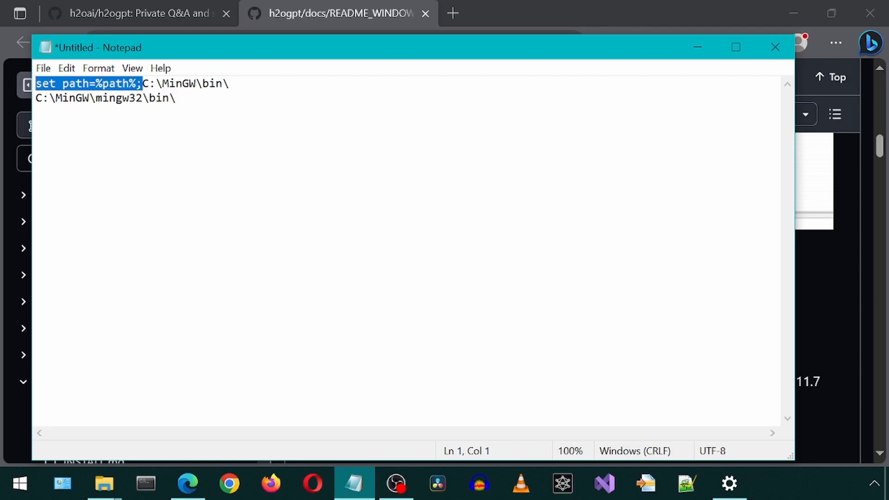
pyautogui.write('set path=%path%;')
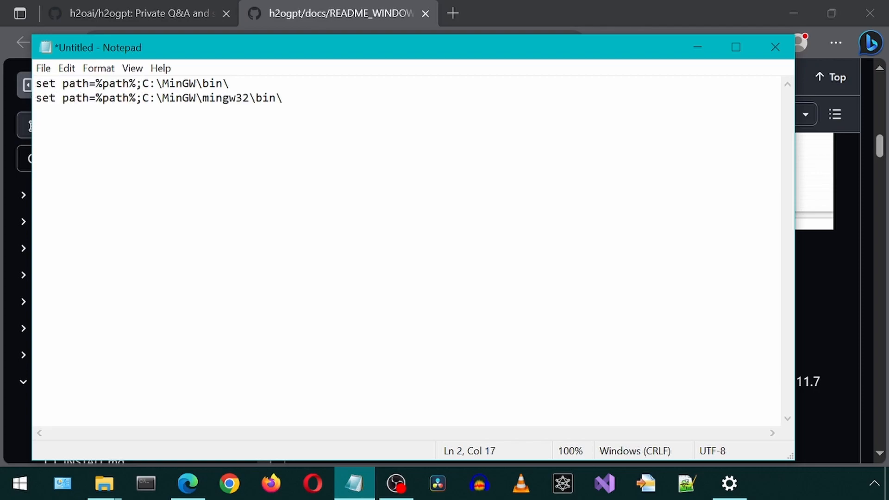
pyautogui.rightClick(74, 84)
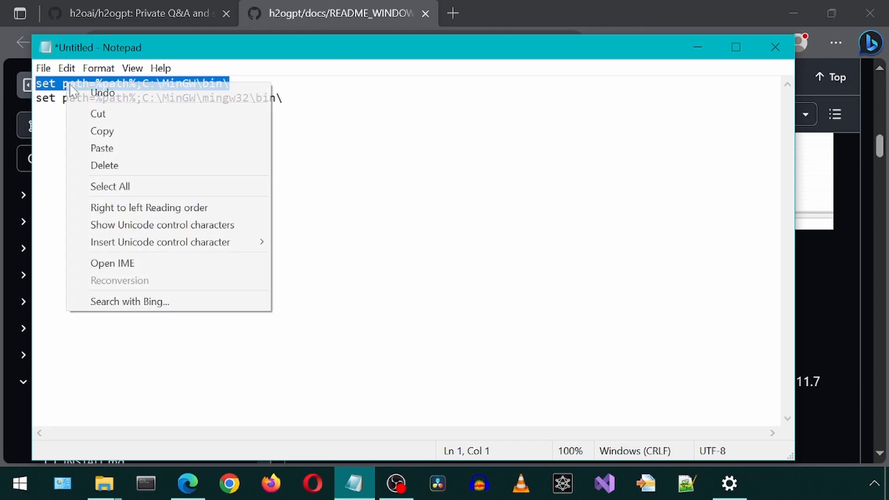
pyautogui.click(187, 483)
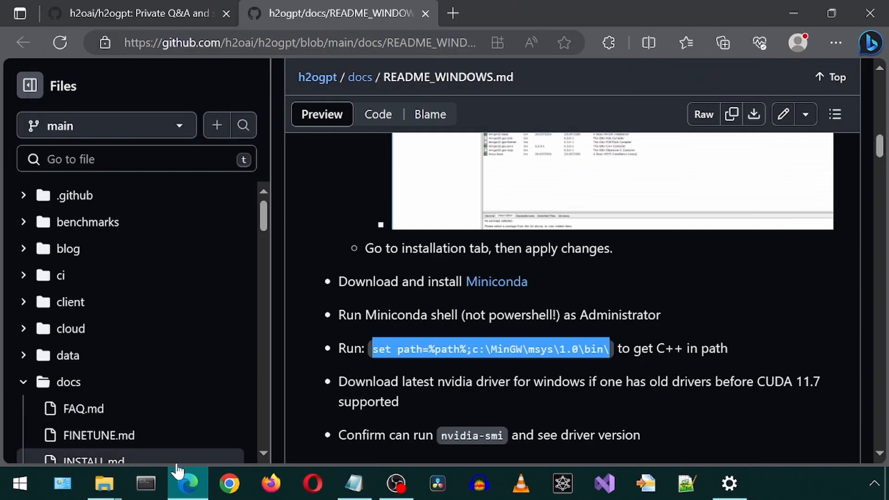
pyautogui.rightClick(145, 483)
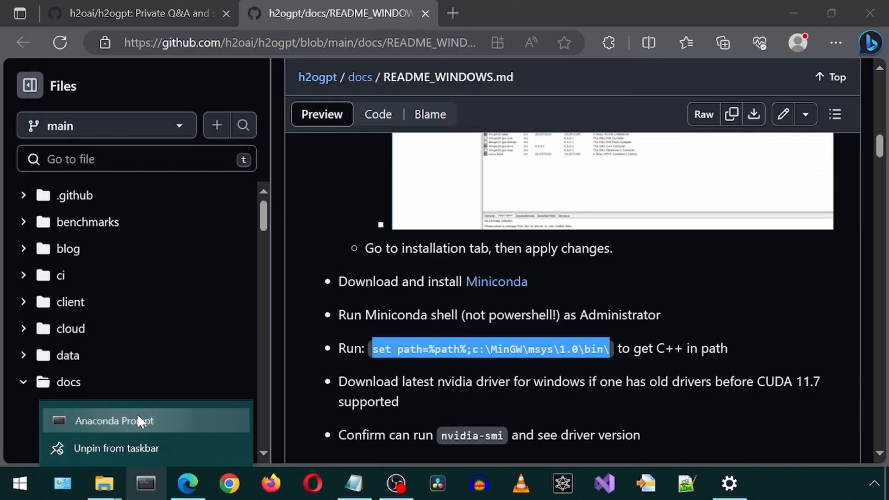
# Step: Run set path=%path%;C:\MinGW\bin\ in an administrator Anaconda Prompt
pyautogui.click(114, 421)
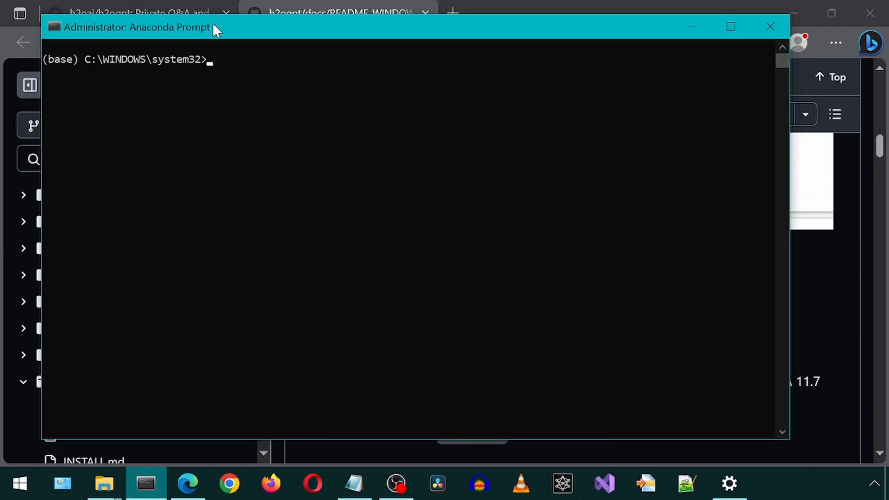
pyautogui.write('set path=%path%;C:\\MinGW\\bin\\')
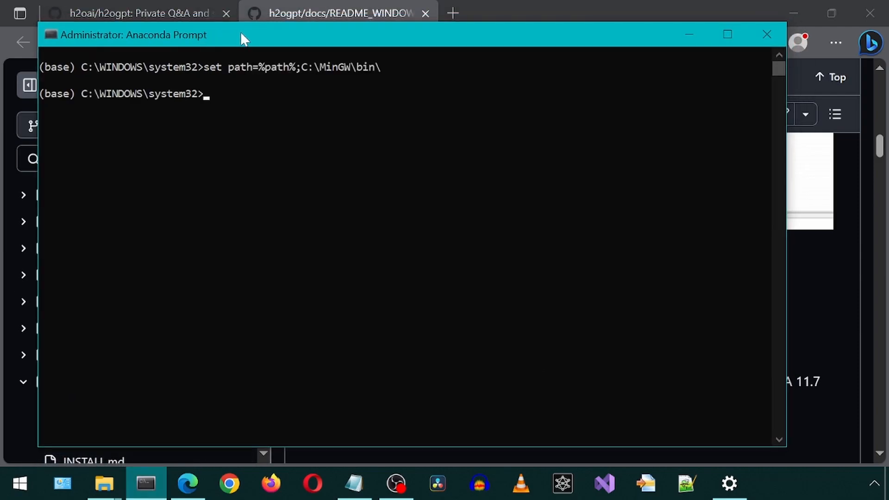
pyautogui.click(353, 483)
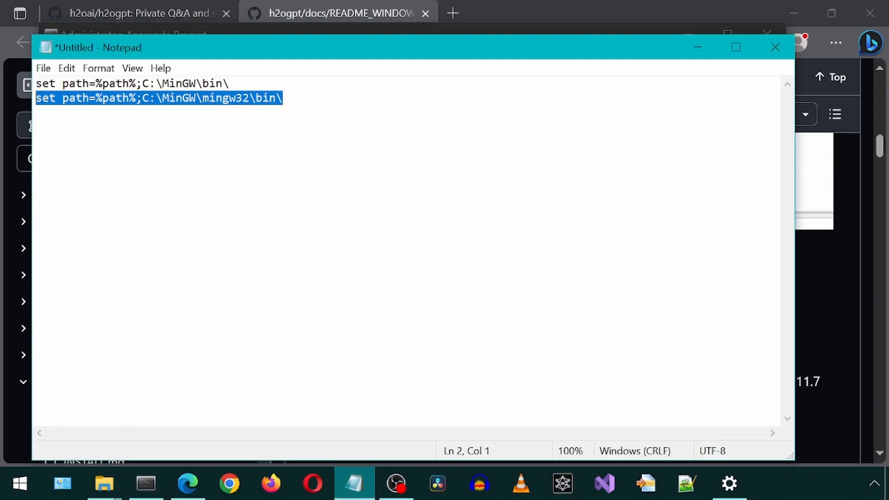
pyautogui.click(146, 483)
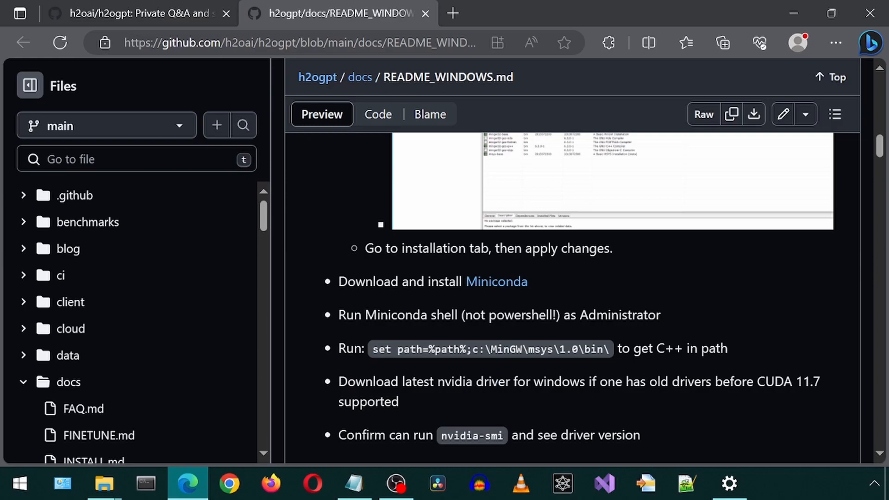
# Step: Create the h2ogpt conda environment with python=3.10 and activate it
pyautogui.scroll(-3)
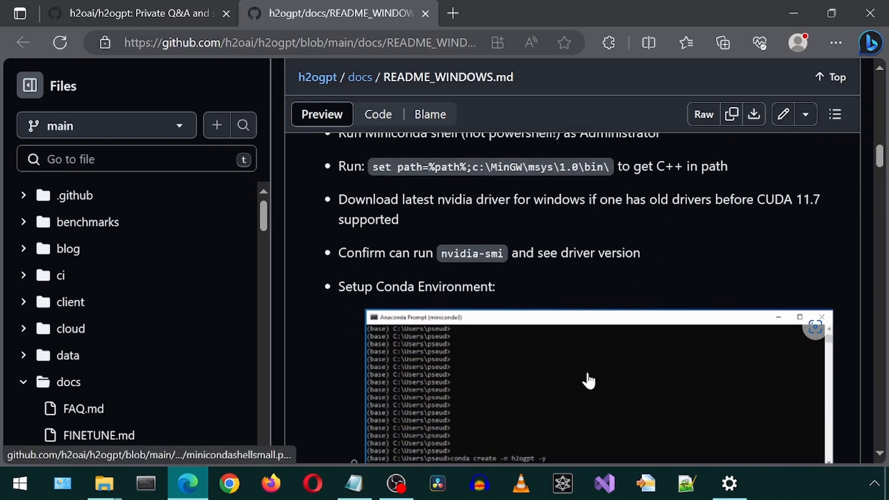
pyautogui.scroll(-3)
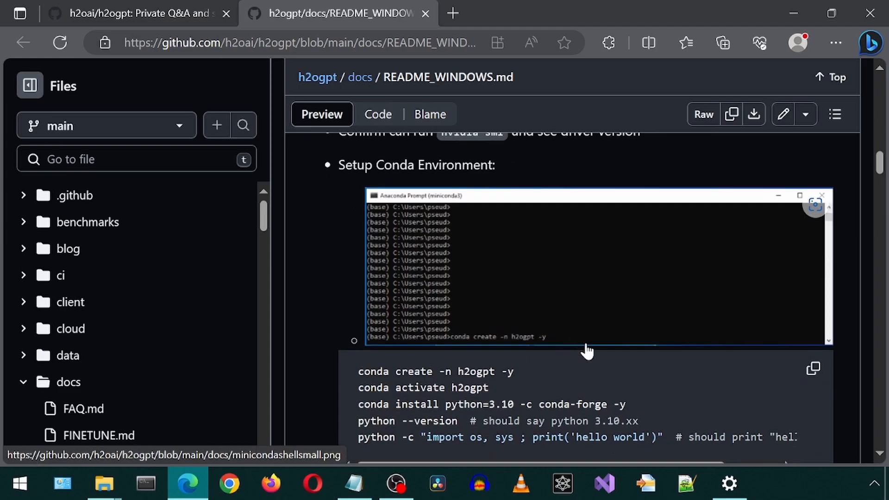
pyautogui.scroll(-3)
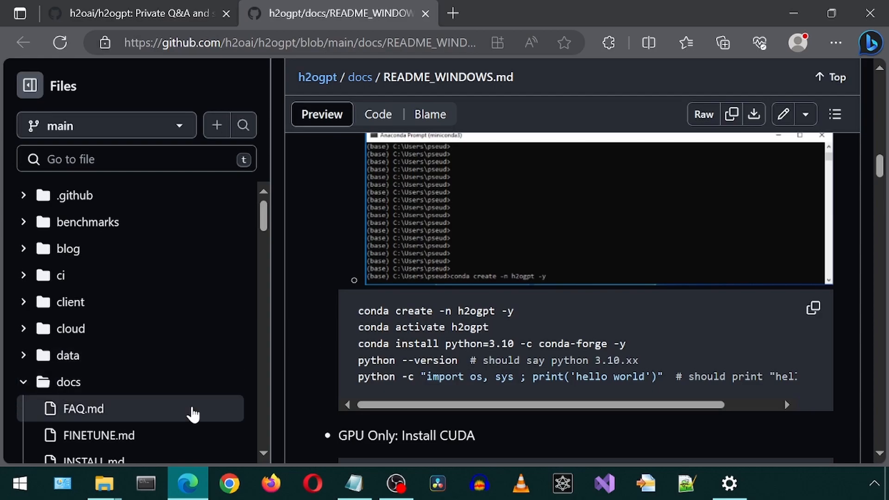
pyautogui.click(145, 483)
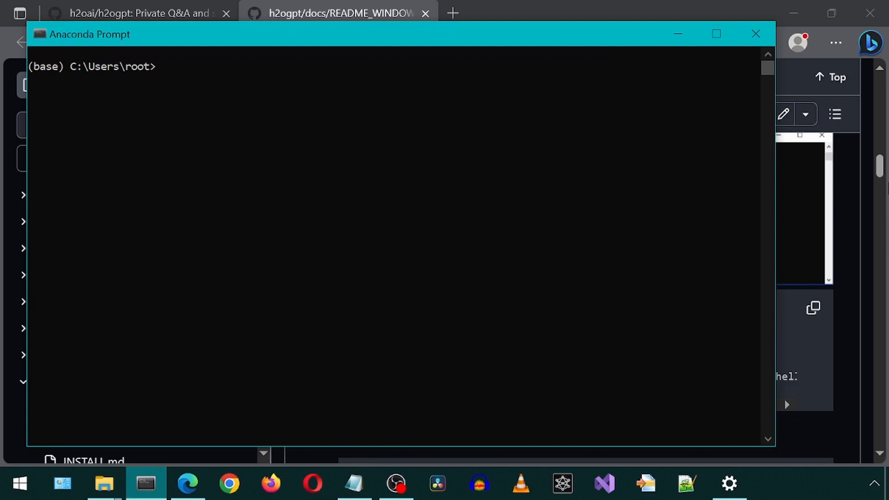
pyautogui.write('conda')
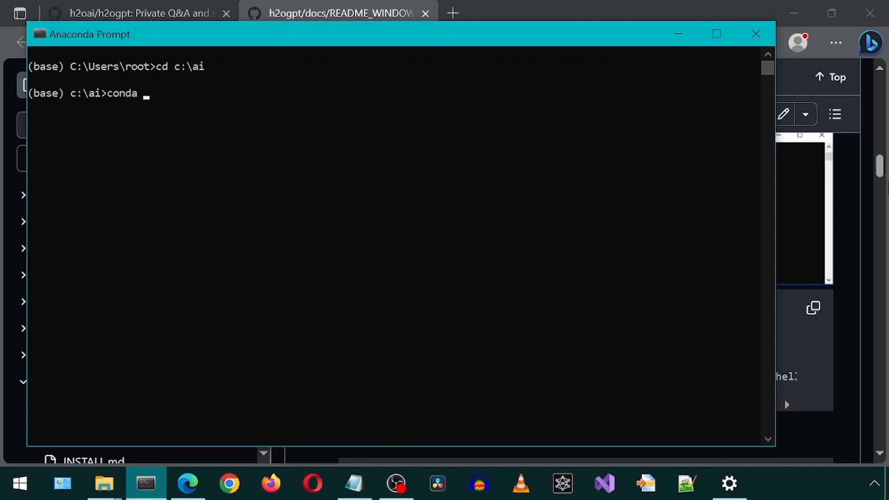
pyautogui.write('create -n h')
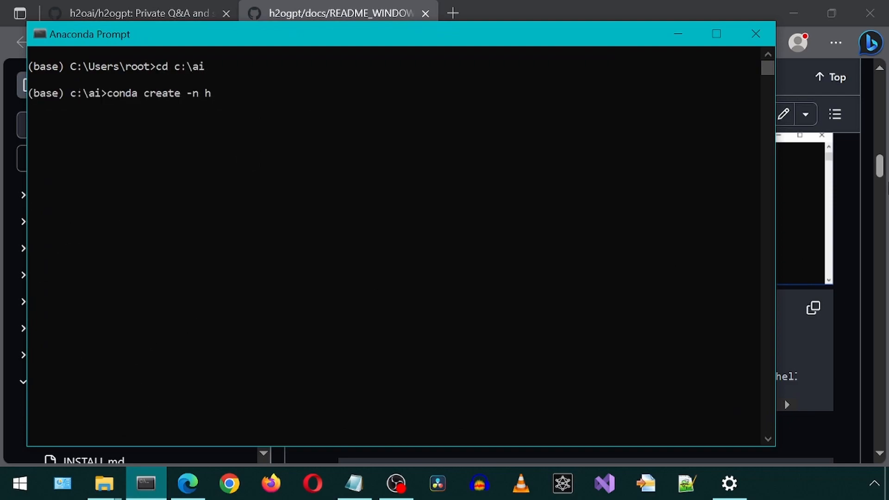
pyautogui.write('2ogpt p')
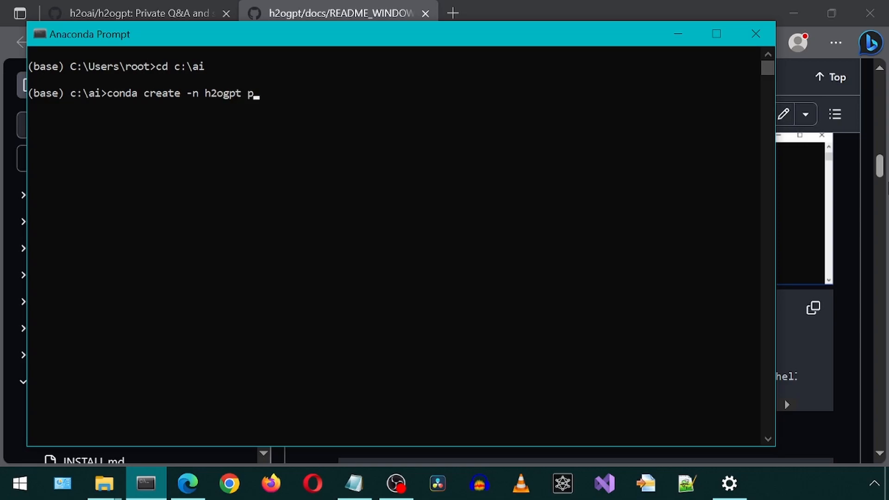
pyautogui.write('ython=3.10')
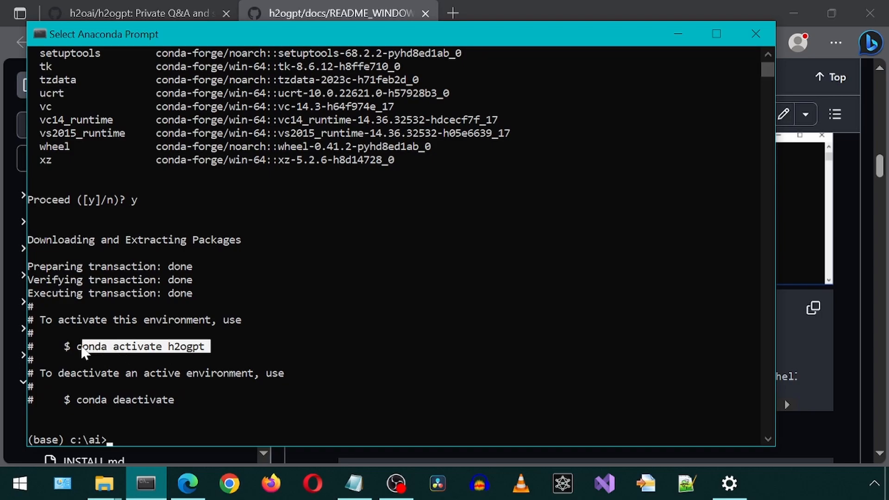
pyautogui.write('conda activate h2ogpt')
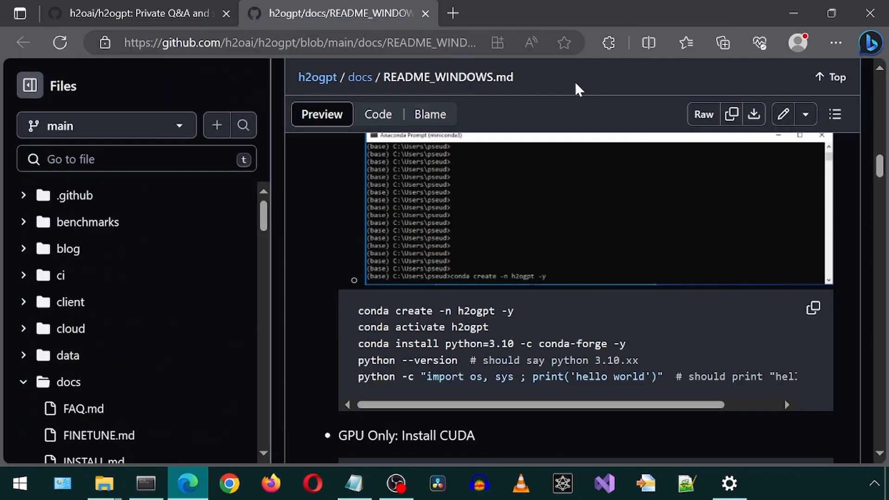
# Step: Install cudatoolkit 11.7 into the h2ogpt environment using the README's GPU command
pyautogui.scroll(-3)
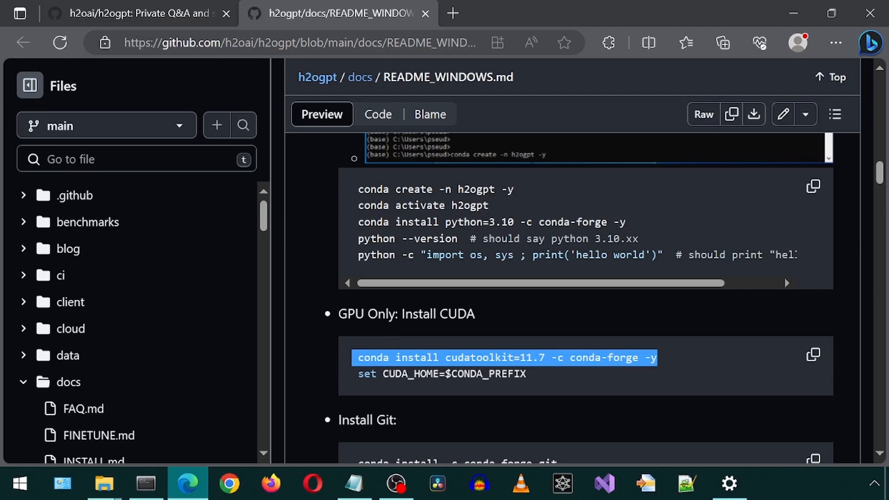
pyautogui.click(146, 483)
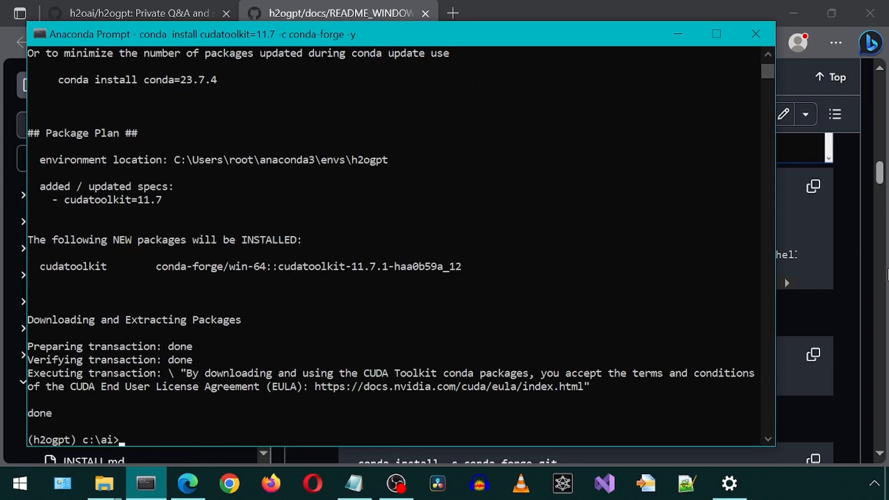
pyautogui.moveTo(647, 7)
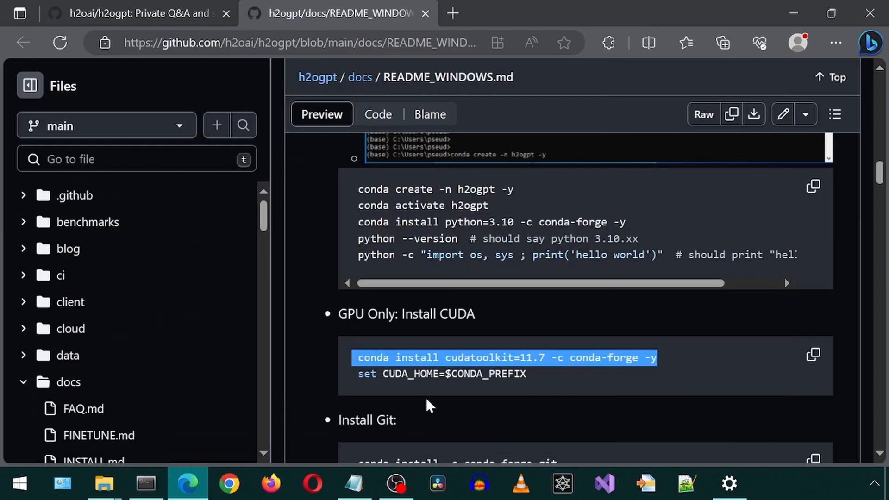
pyautogui.click(20, 483)
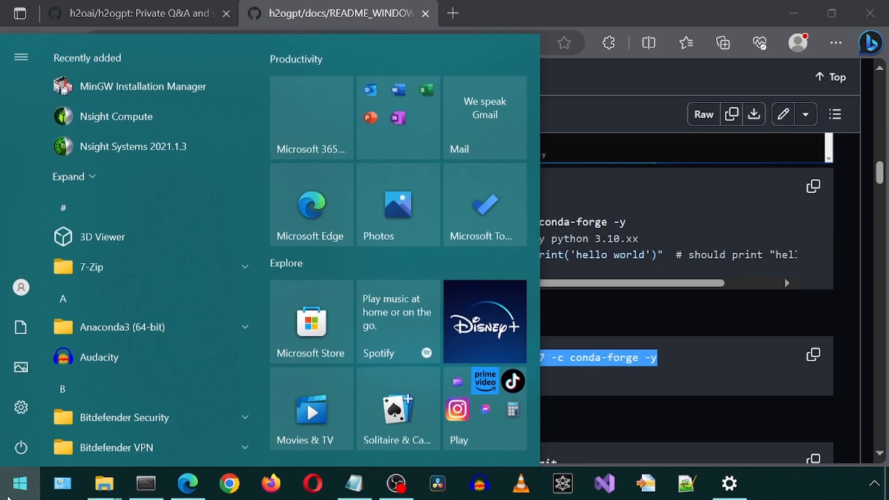
pyautogui.write('enviro')
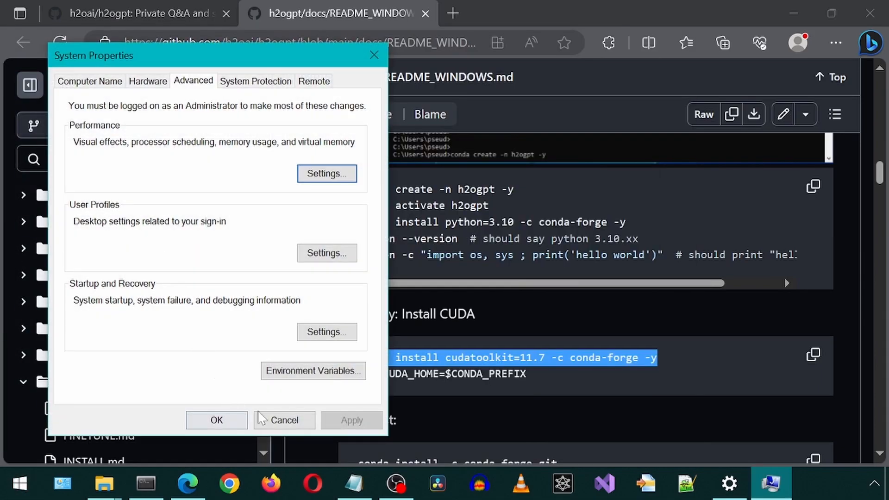
pyautogui.click(313, 370)
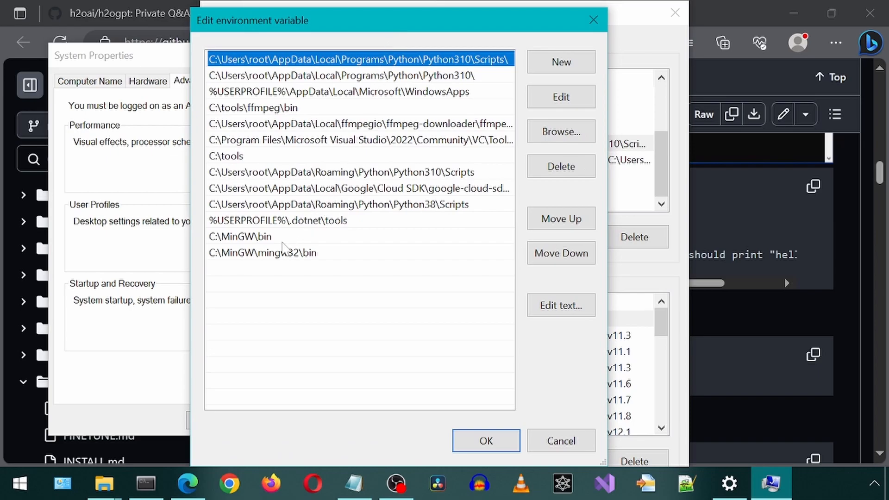
pyautogui.moveTo(328, 260)
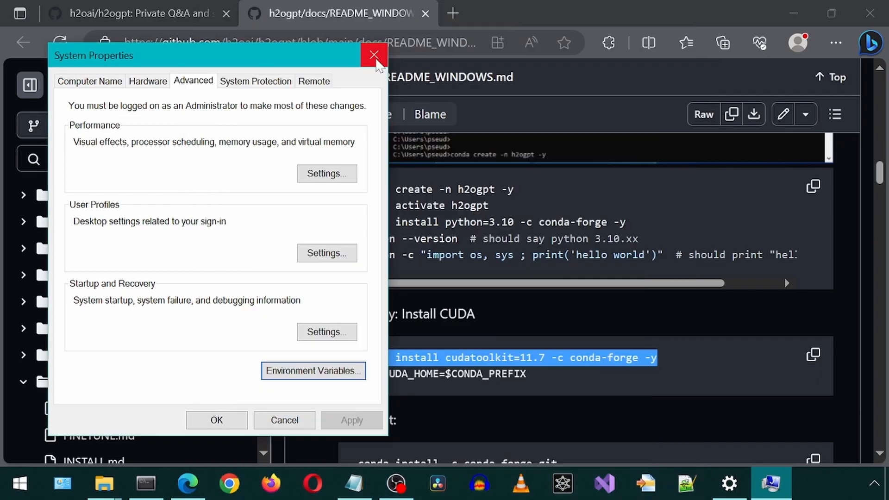
pyautogui.click(374, 55)
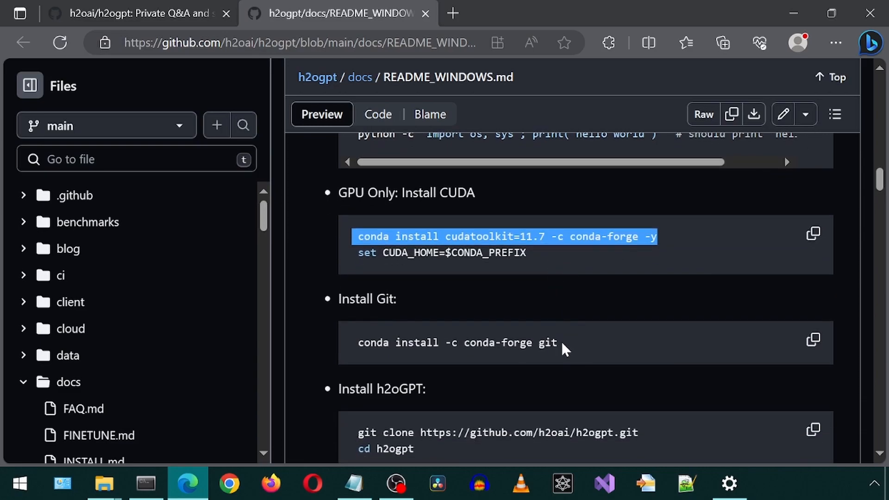
# Step: Git clone h2oGPT, cd into c:\ai\h2ogpt, and run the README's GPU requirements pip install
pyautogui.scroll(-3)
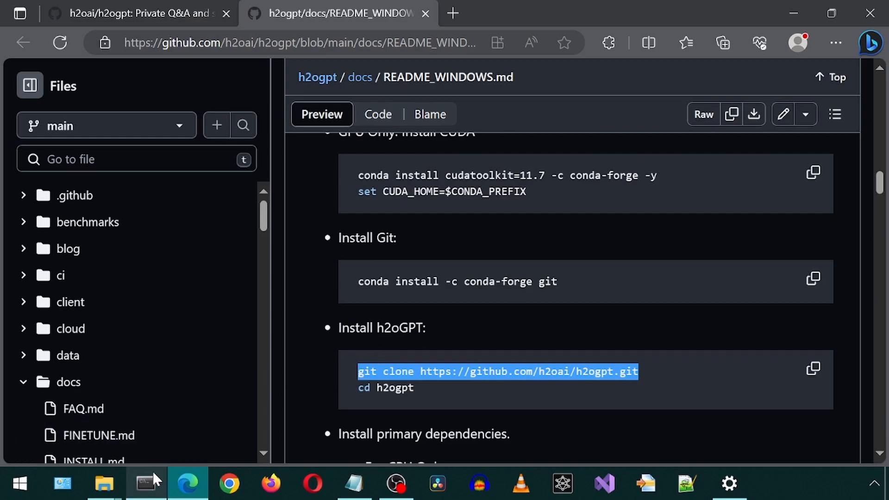
pyautogui.click(146, 484)
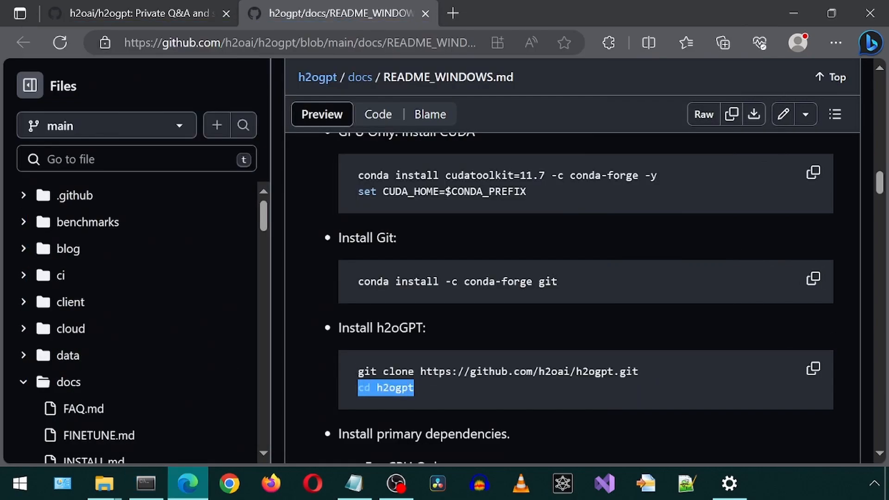
pyautogui.click(146, 484)
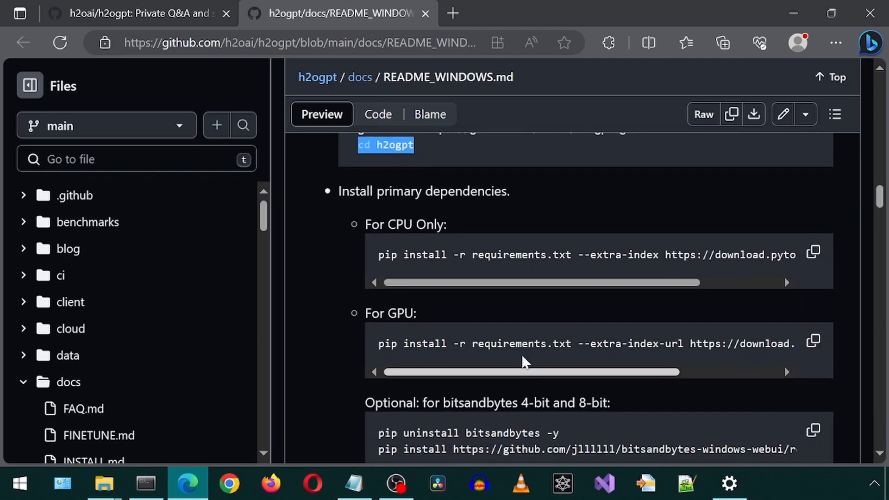
pyautogui.moveTo(813, 342)
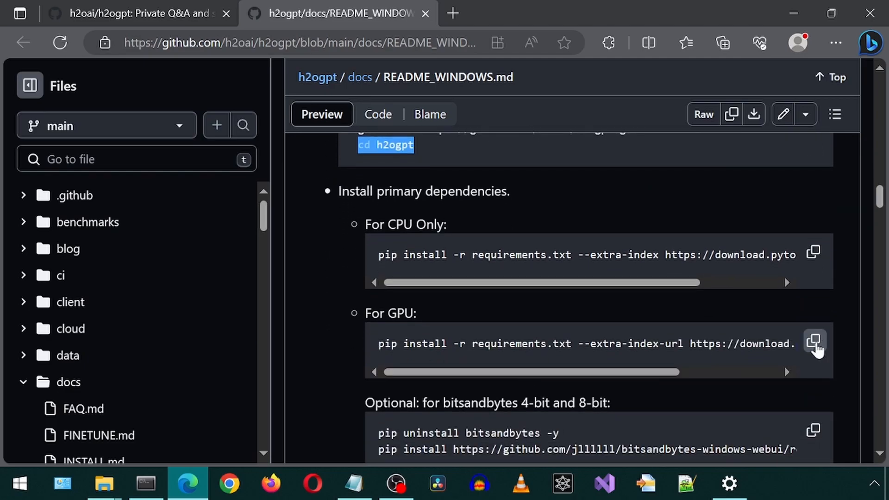
pyautogui.click(813, 343)
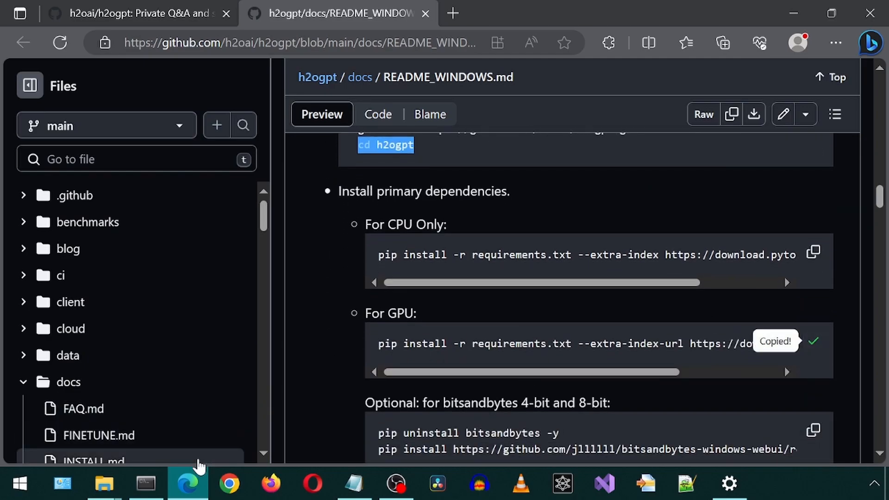
pyautogui.click(145, 483)
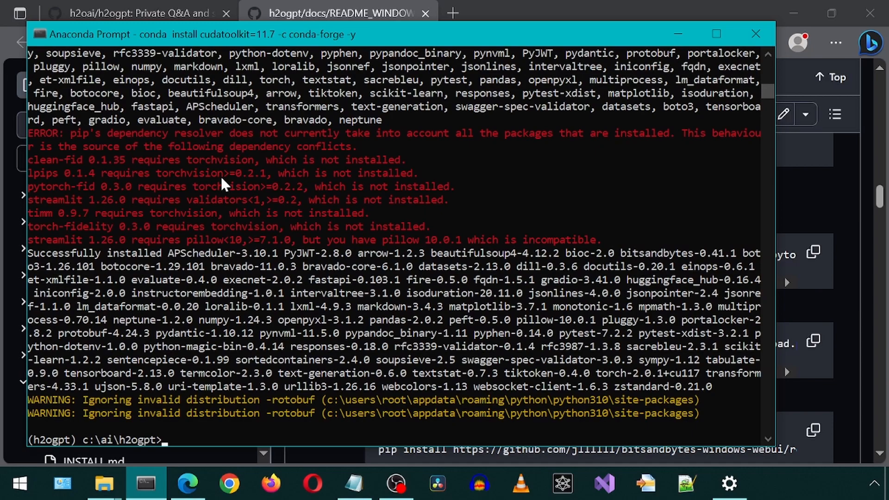
pyautogui.moveTo(206, 185)
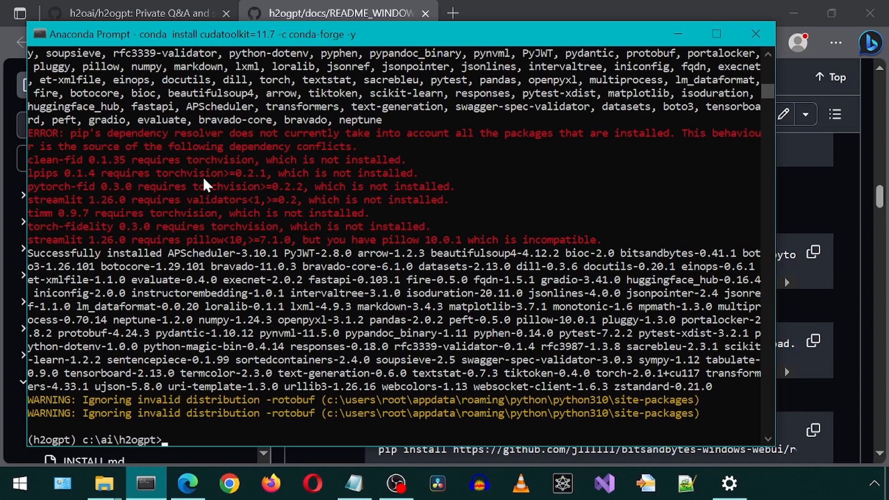
pyautogui.moveTo(577, 7)
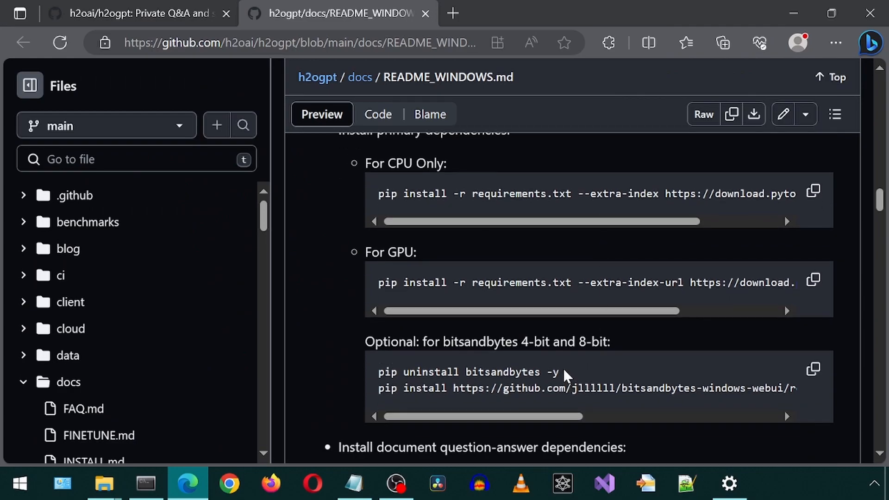
# Step: Enter 'pip uninstall bitsandbytes -y' in the h2ogpt Anaconda Prompt
pyautogui.doubleClick(465, 372)
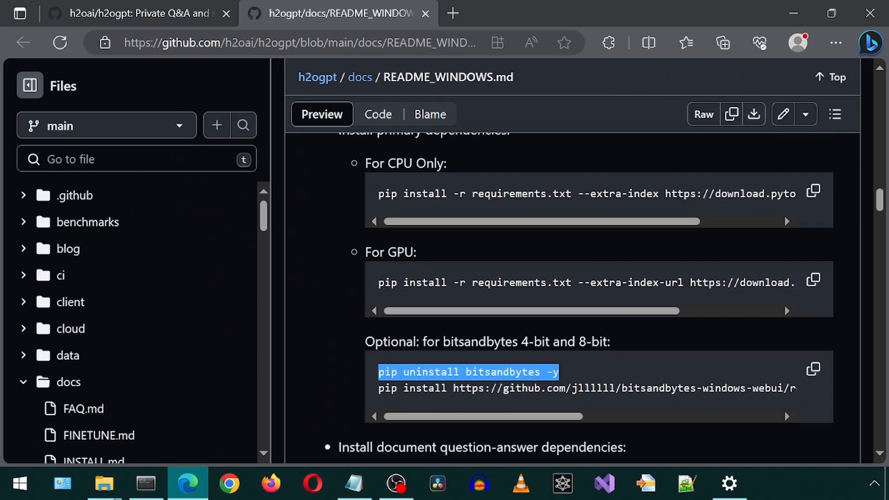
pyautogui.rightClick(467, 372)
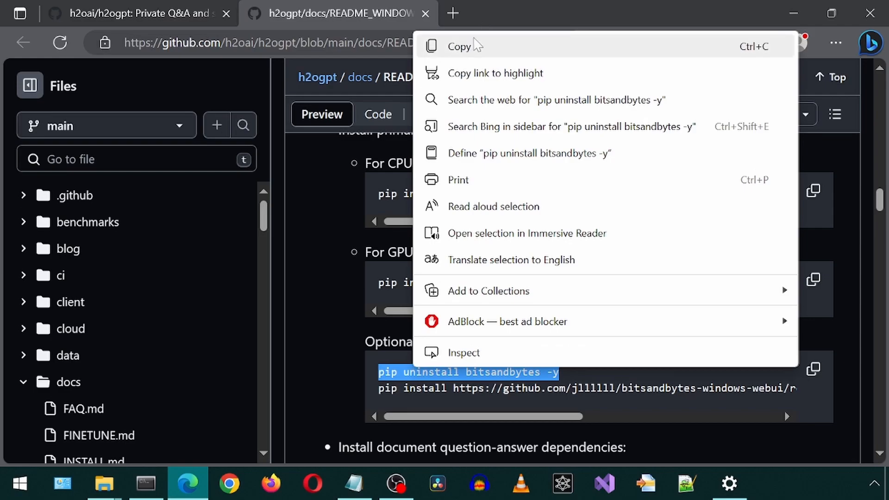
pyautogui.click(146, 484)
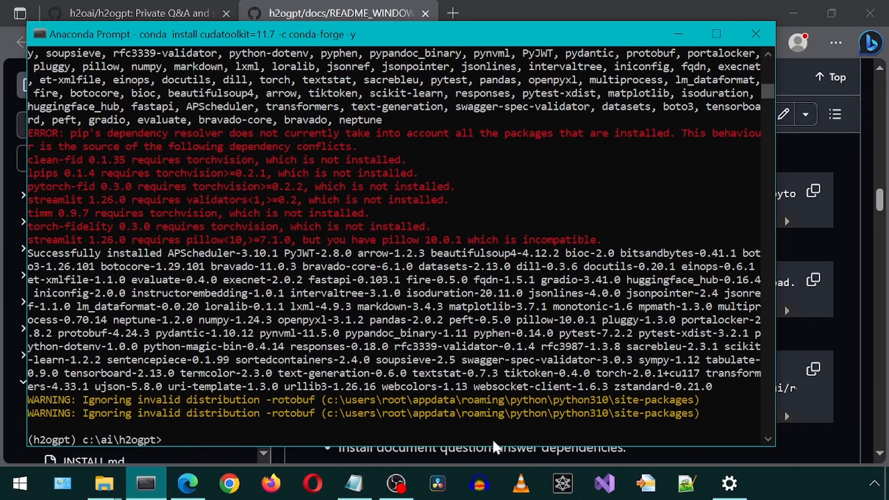
pyautogui.write('pip uninstall bitsandbytes -y')
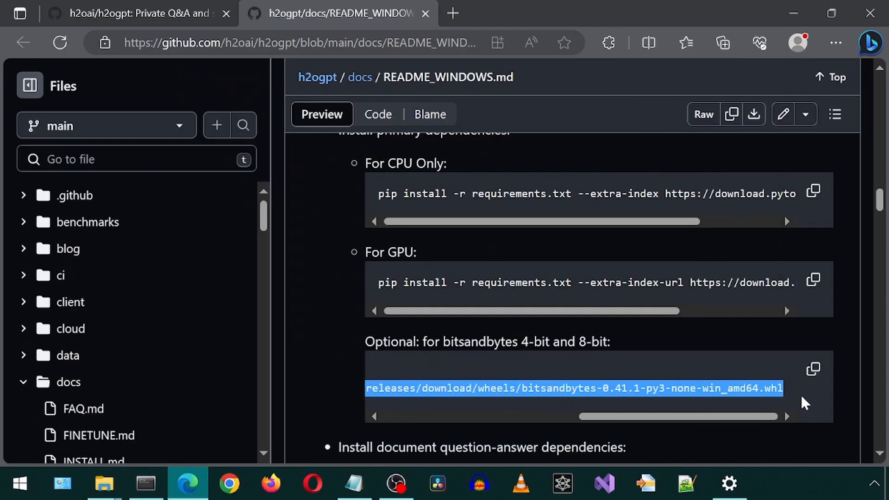
pyautogui.moveTo(717, 386)
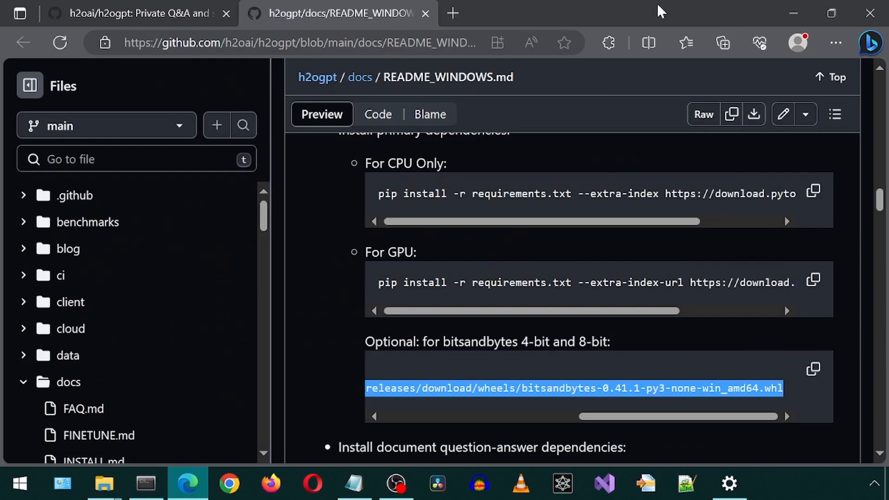
pyautogui.scroll(-3)
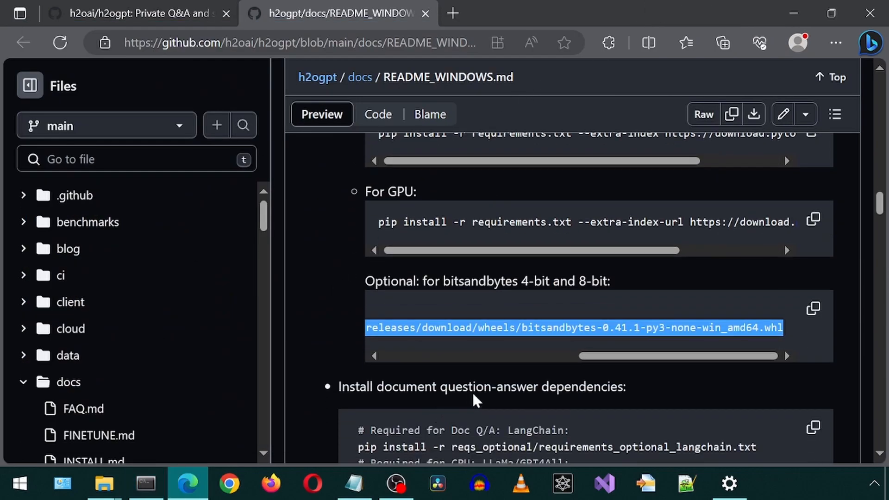
# Step: Run the document question-answer pip install lines, ending with the NLTK data download
pyautogui.scroll(-3)
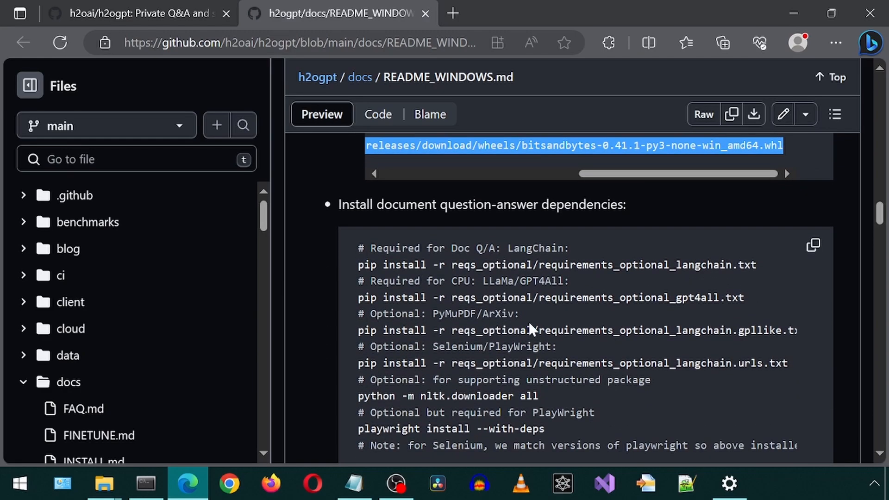
pyautogui.moveTo(533, 328)
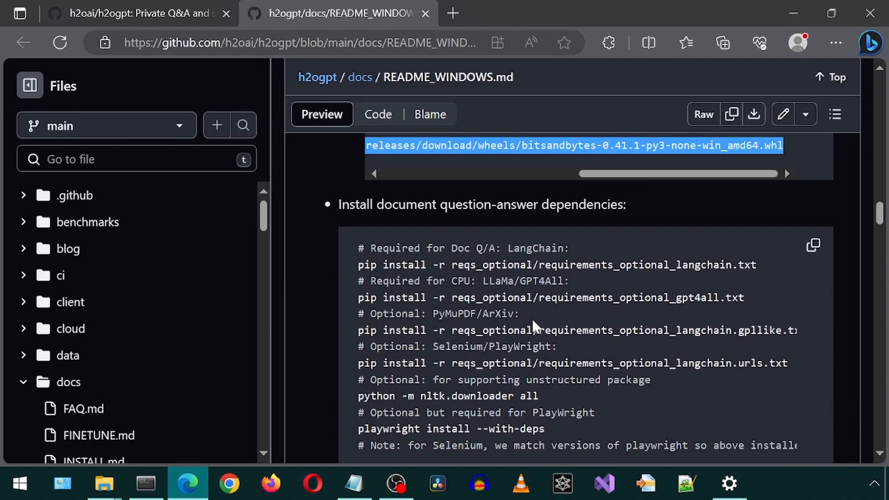
pyautogui.scroll(-3)
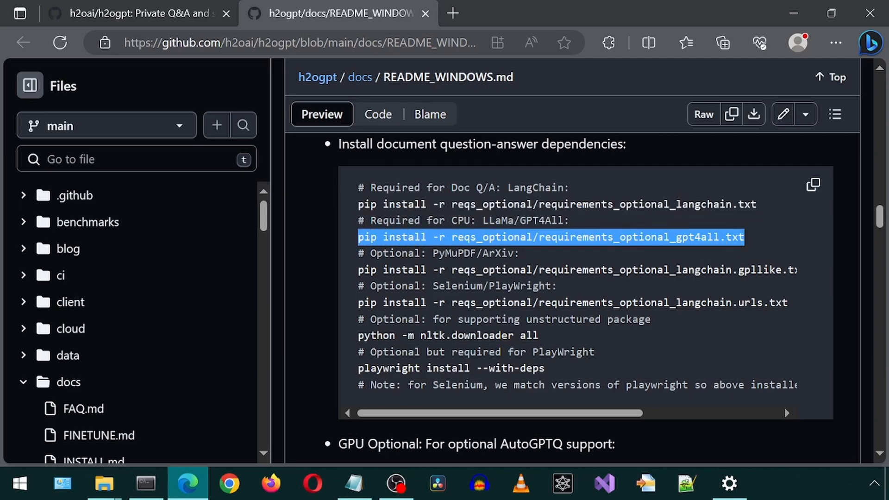
pyautogui.moveTo(182, 409)
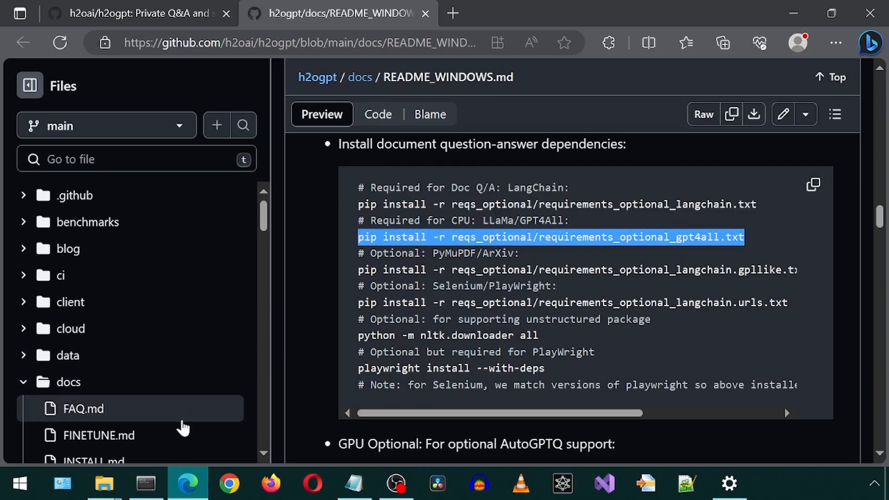
pyautogui.click(145, 484)
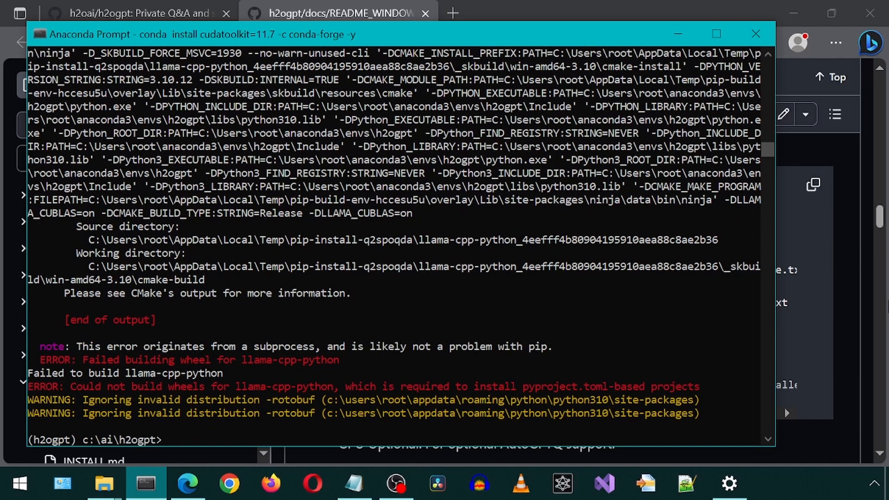
pyautogui.moveTo(596, 7)
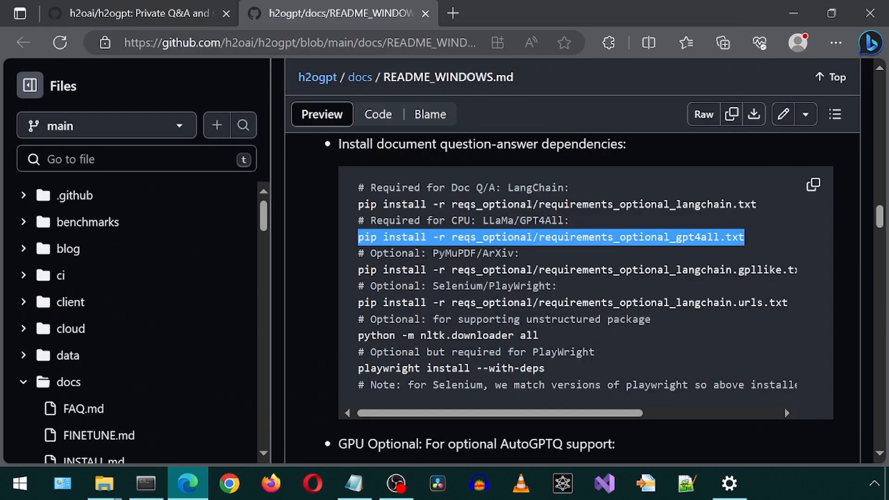
pyautogui.hscroll(3)
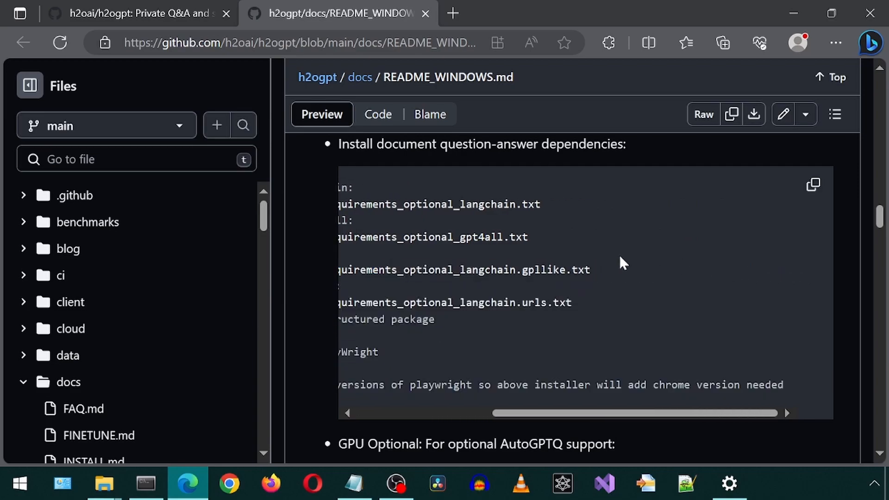
pyautogui.doubleClick(463, 270)
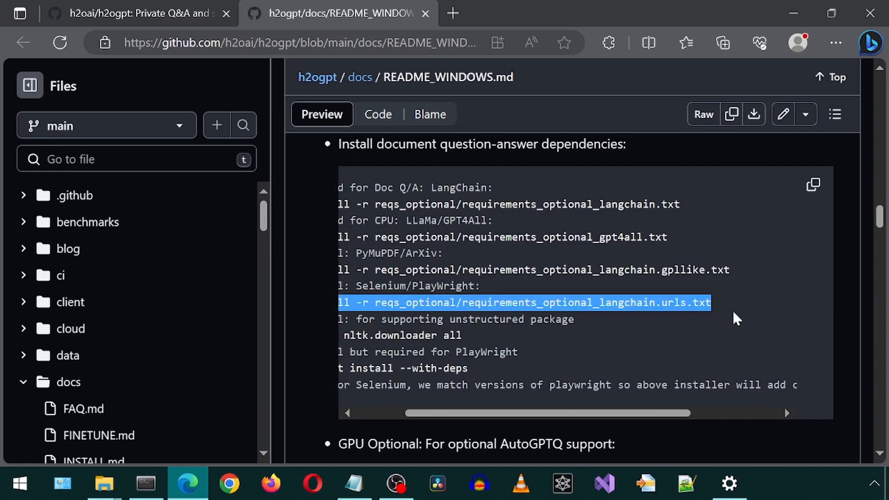
pyautogui.click(146, 483)
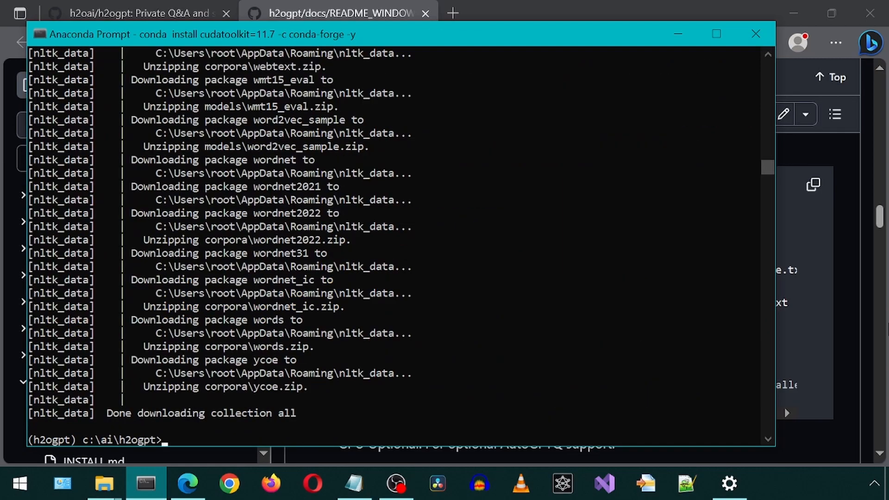
pyautogui.moveTo(570, 7)
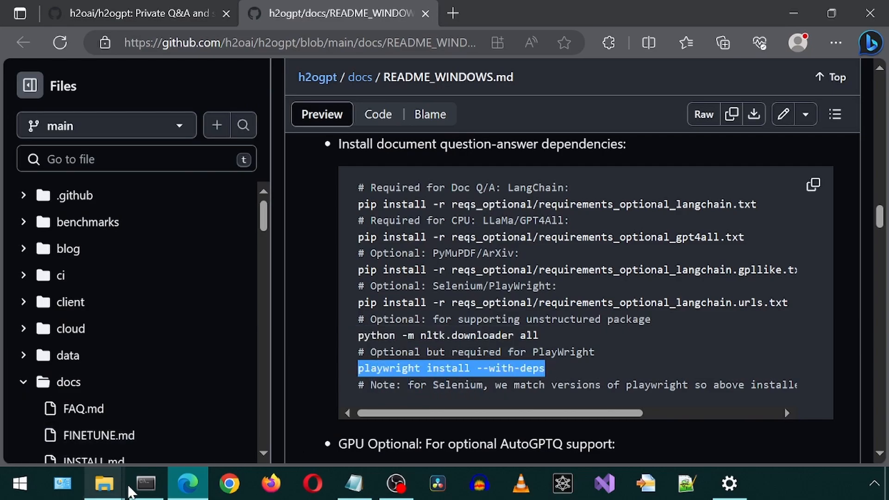
# Step: Run the AutoGPTQ wheel install so auto-gptq 0.4.2+cu118 is installed
pyautogui.click(146, 484)
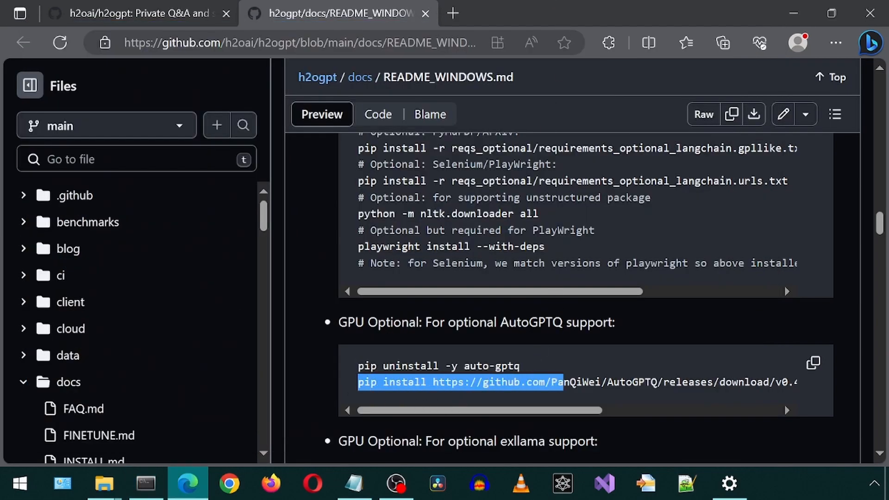
pyautogui.hscroll(3)
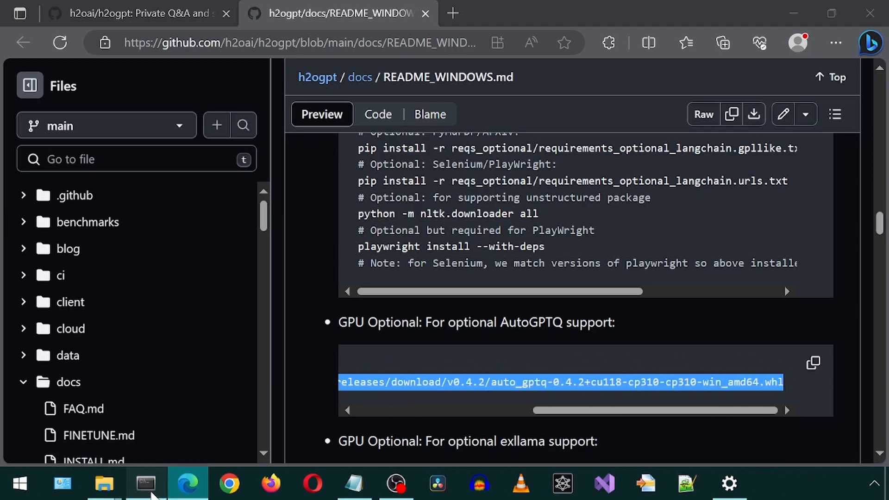
pyautogui.click(145, 483)
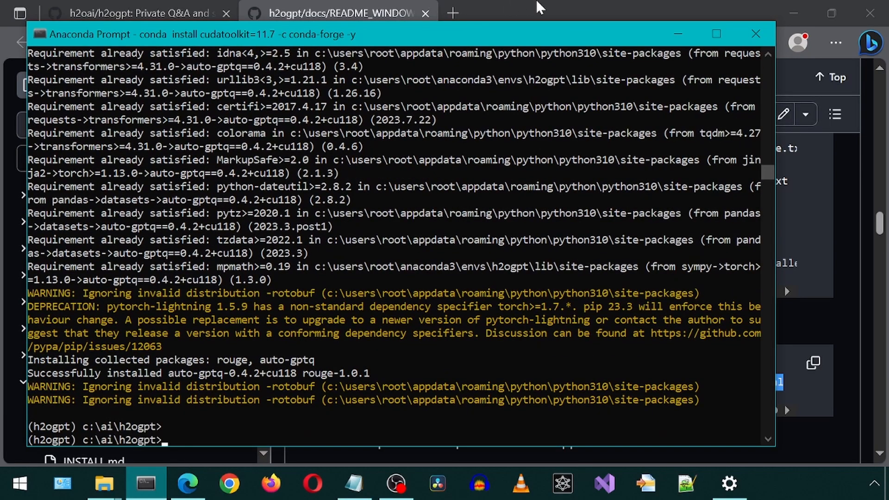
pyautogui.click(187, 483)
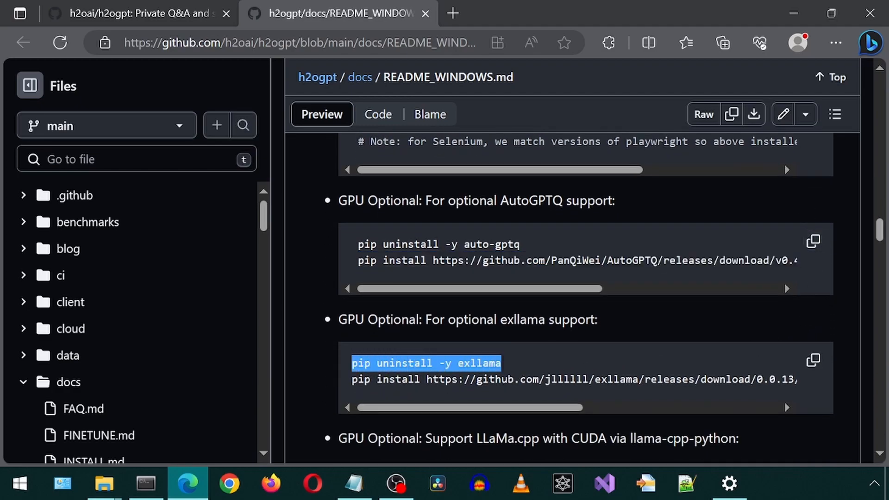
pyautogui.moveTo(406, 349)
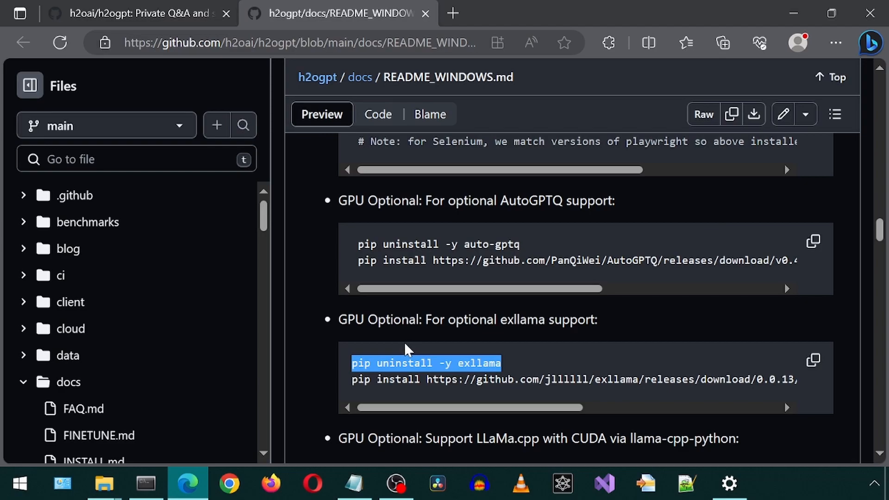
# Step: Copy 'pip uninstall -y exllama' and the exllama wheel install line into the prompt
pyautogui.click(145, 484)
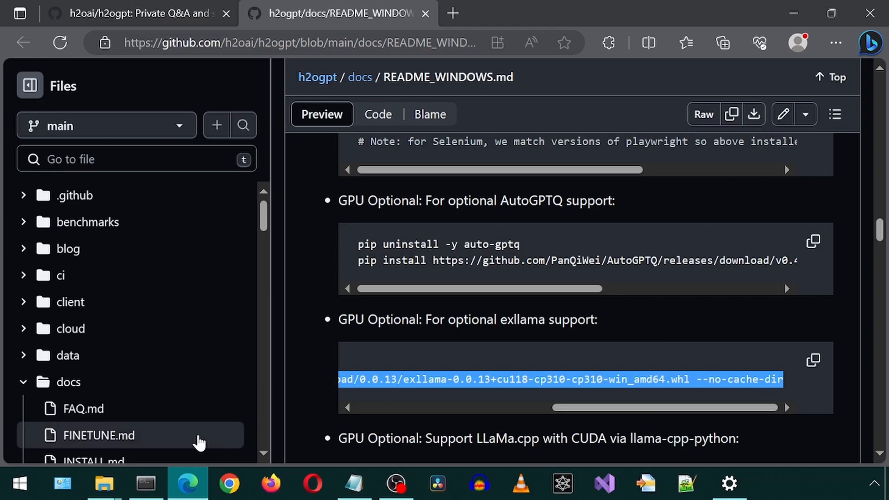
pyautogui.click(144, 483)
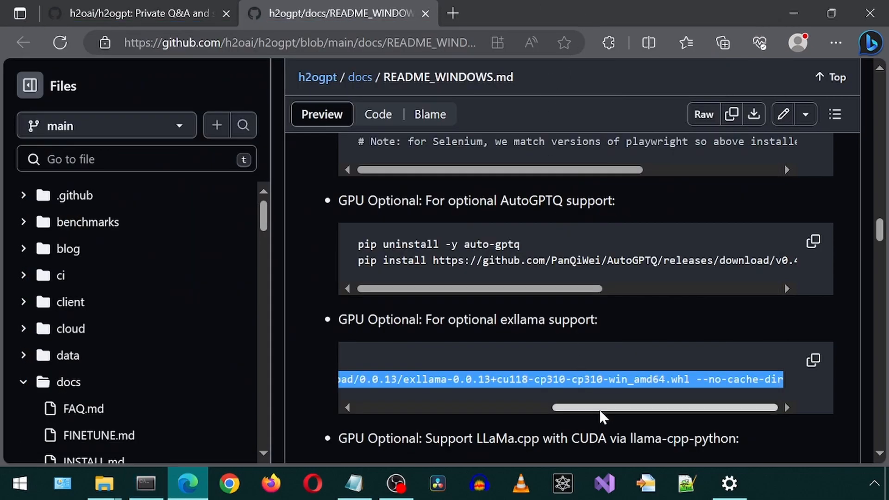
pyautogui.scroll(-3)
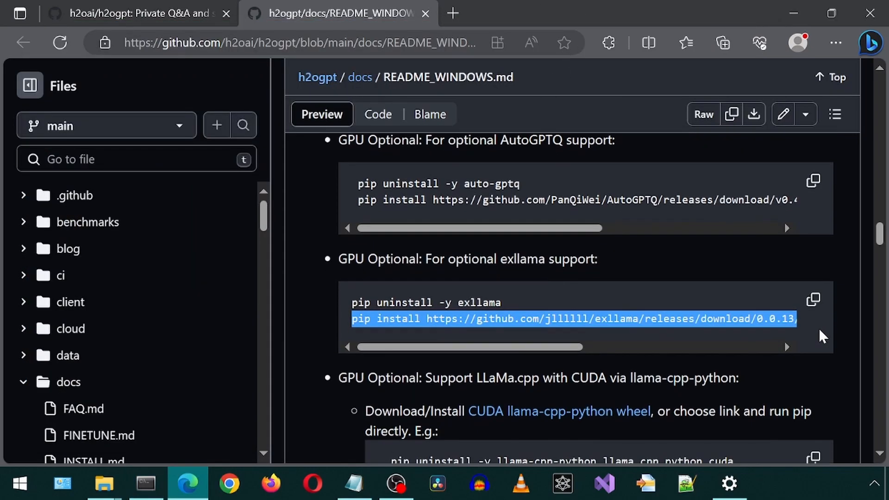
pyautogui.scroll(-3)
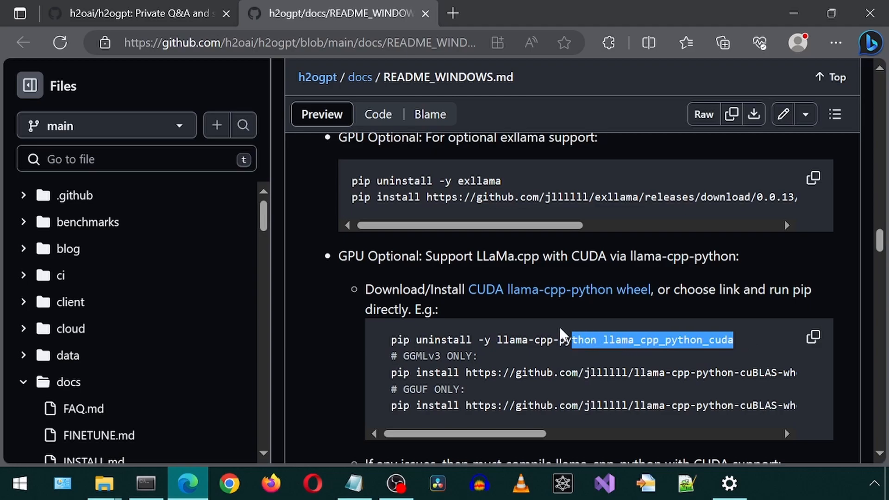
# Step: Run 'pip uninstall -y llama-cpp-python llama_cpp_python_cuda' in the Anaconda Prompt
pyautogui.moveTo(564, 340); pyautogui.dragTo(391, 339)
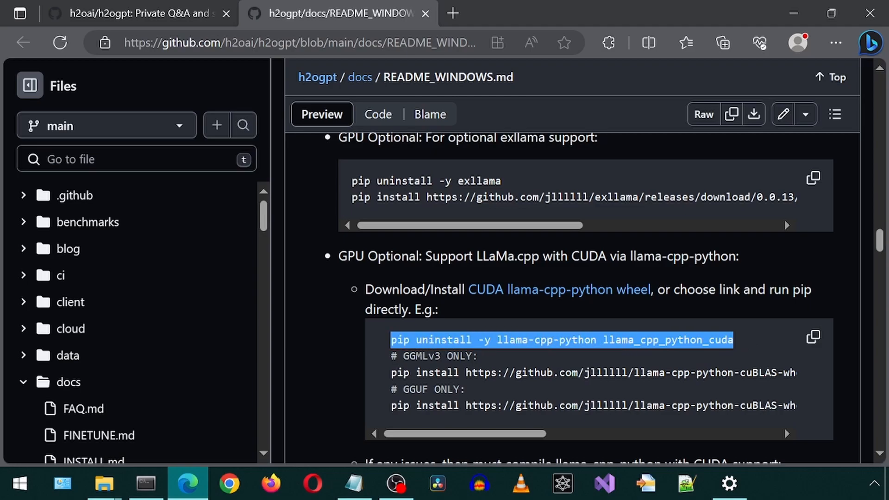
pyautogui.click(145, 484)
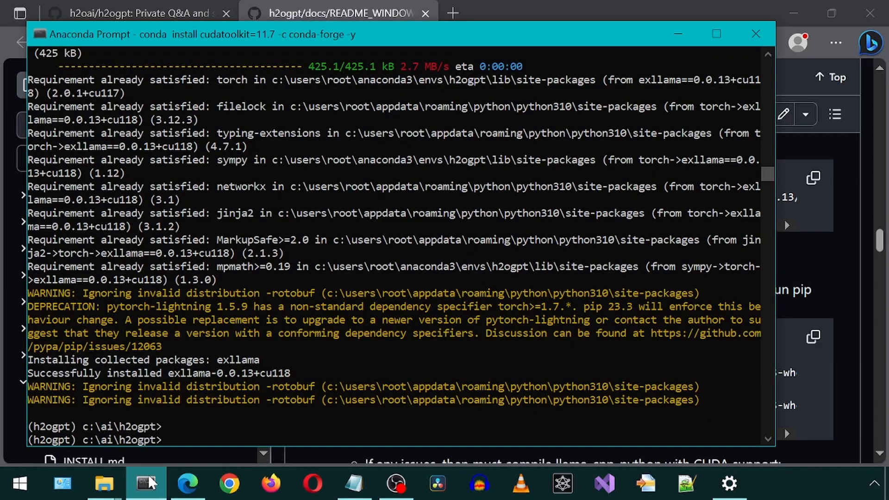
pyautogui.write('pip uninstall -y llama-cpp-python llama_cpp_python_cuda')
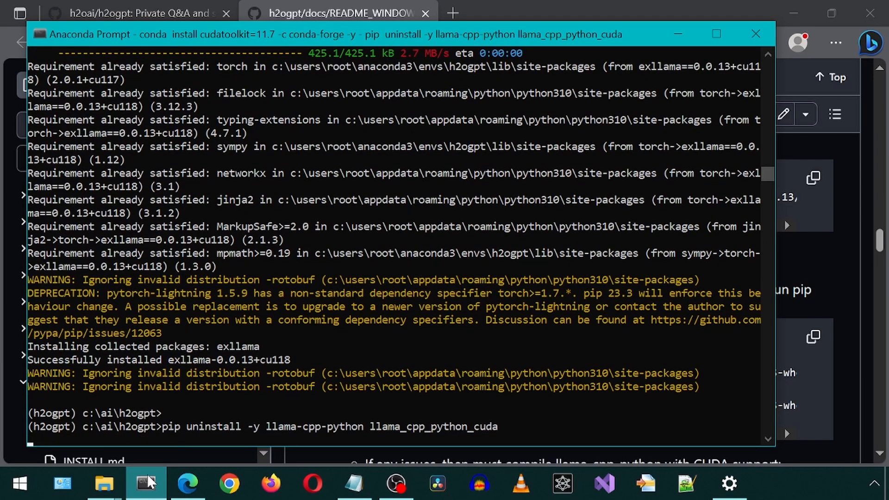
pyautogui.click(186, 483)
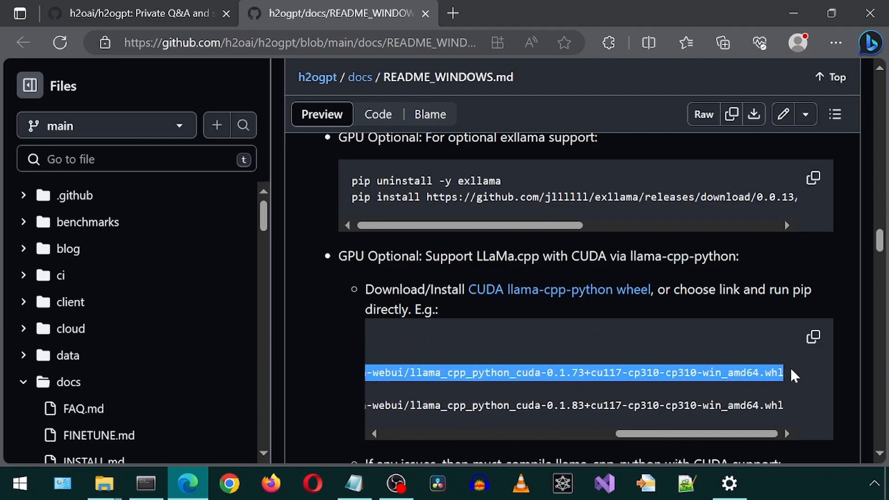
# Step: Install the cuBLAS and GGUF wheels, upgrading llama-cpp-python-cuda to 0.1.83
pyautogui.click(145, 483)
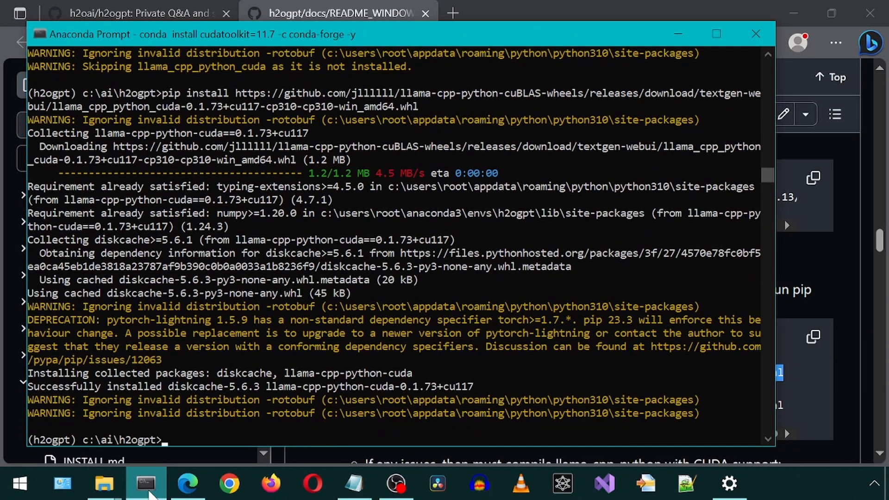
pyautogui.click(187, 483)
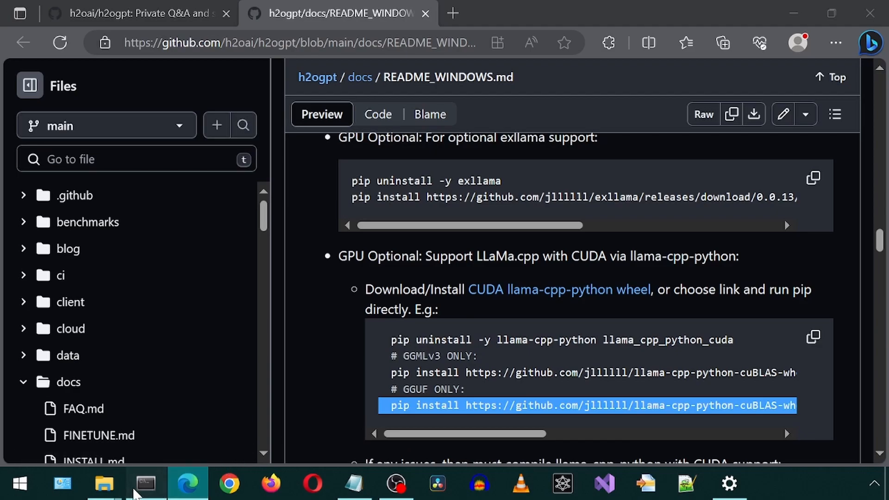
pyautogui.click(144, 483)
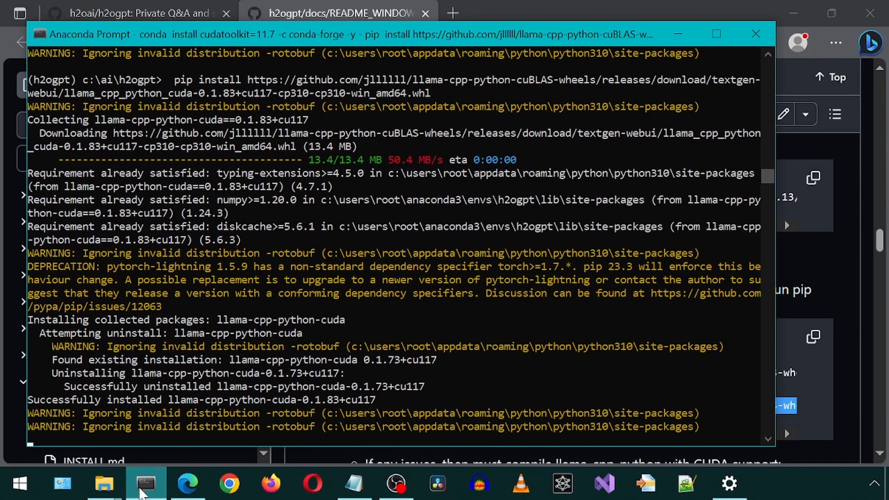
pyautogui.click(187, 483)
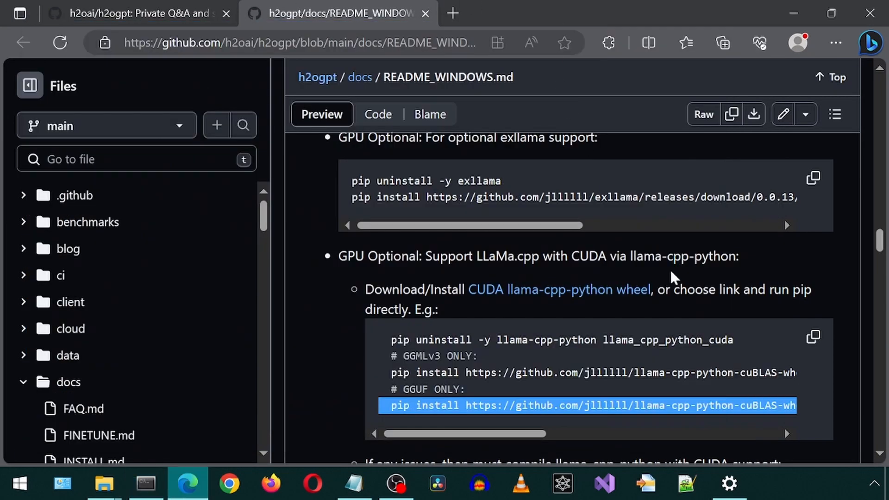
pyautogui.scroll(-3)
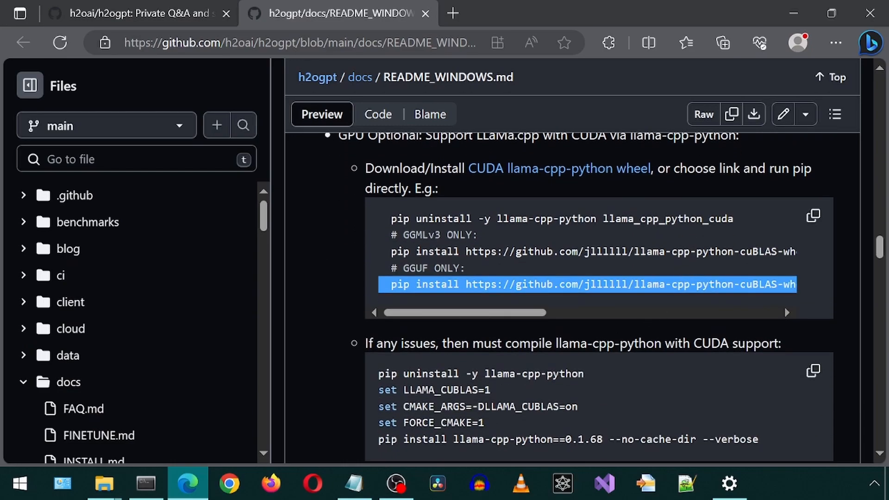
# Step: Run the llama-cpp-python uninstall and LLAMA_CUBLAS setting lines in the prompt
pyautogui.scroll(-3)
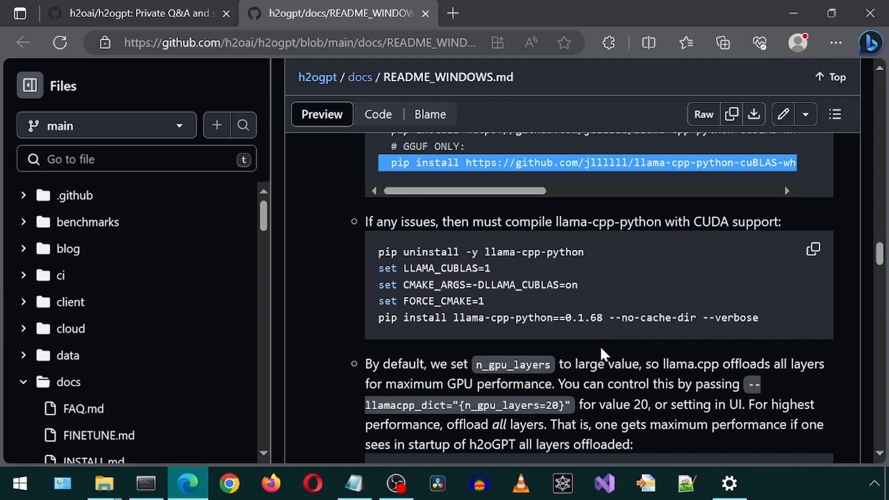
pyautogui.doubleClick(480, 252)
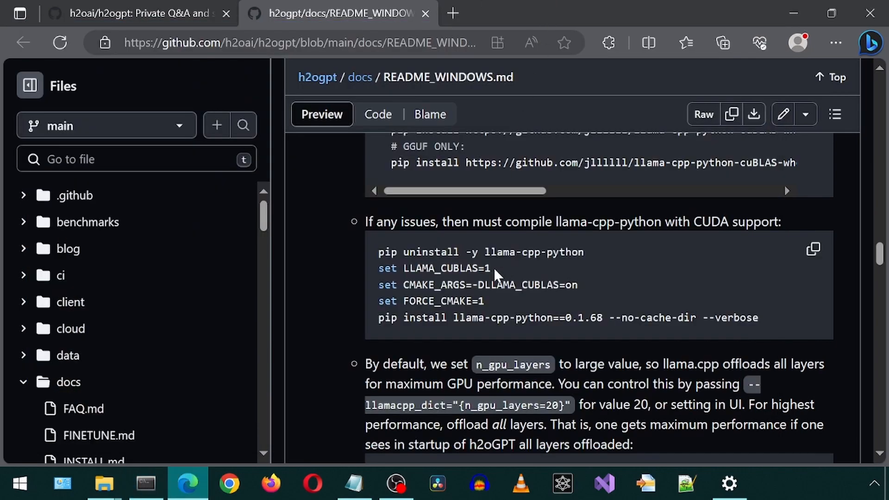
pyautogui.doubleClick(433, 268)
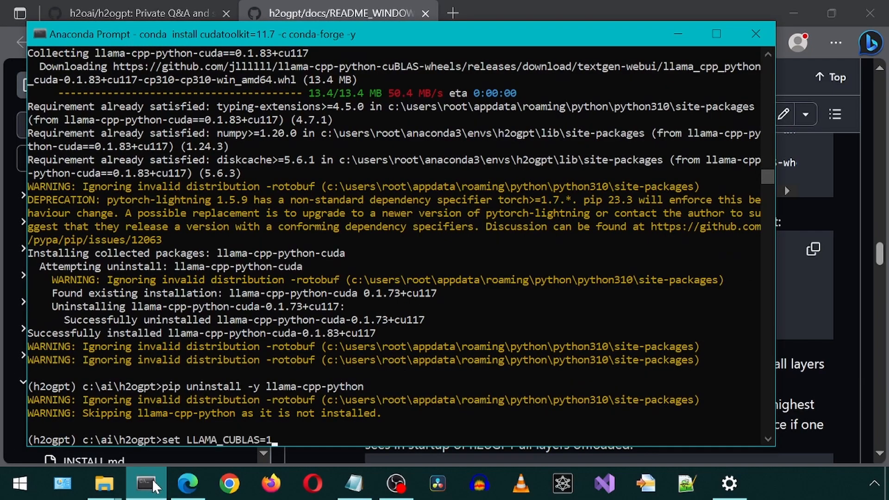
pyautogui.click(188, 483)
pyautogui.write('set CMAKE_ARGS=-DLLAMA_CUBLAS=on')
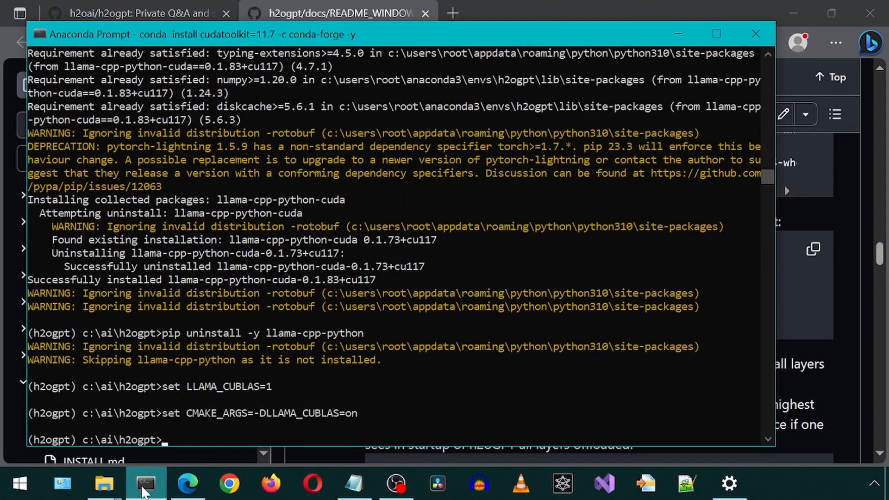
pyautogui.click(187, 483)
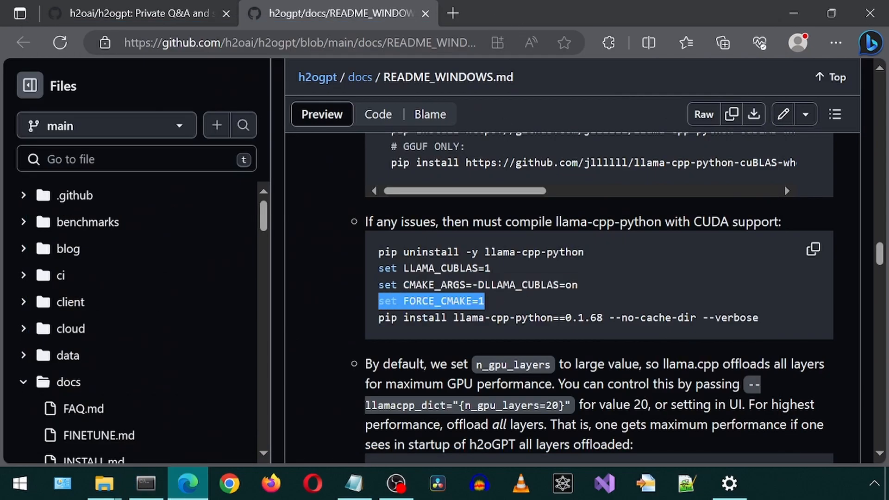
pyautogui.click(146, 483)
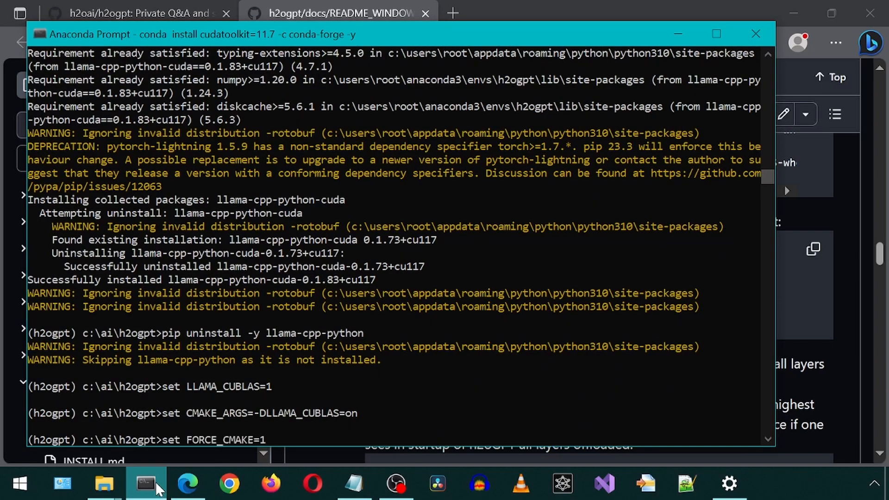
pyautogui.click(187, 484)
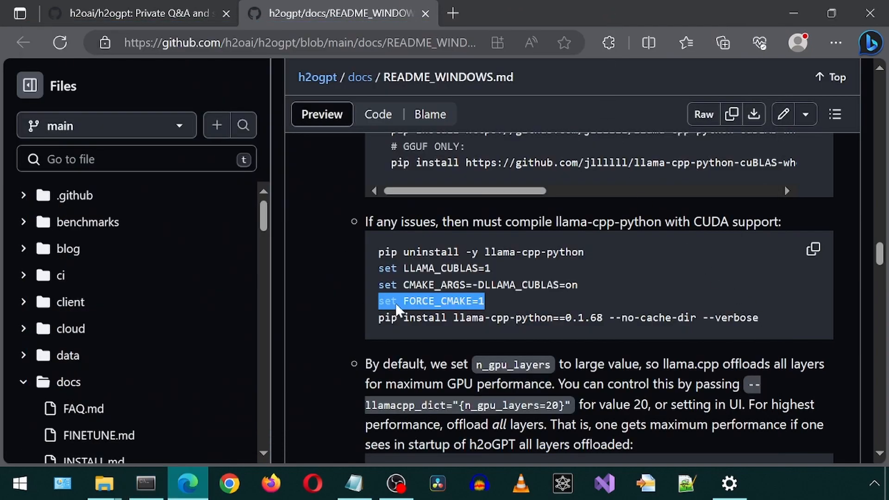
# Step: Run the pip compile command, which fails building llama-cpp-python 0.1.68
pyautogui.moveTo(397, 301); pyautogui.dragTo(783, 318)
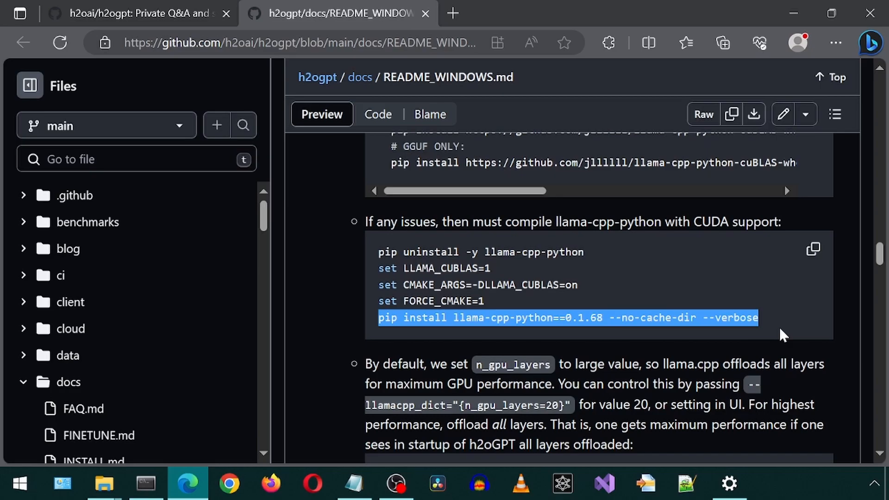
pyautogui.click(146, 483)
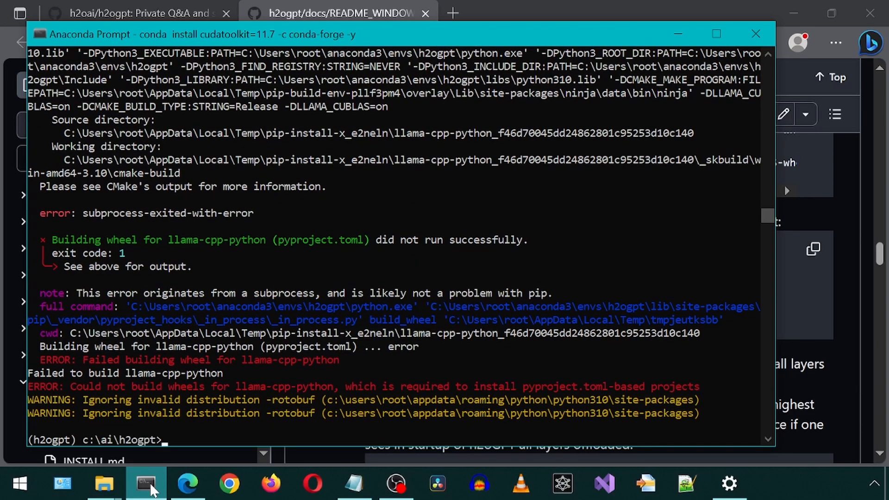
pyautogui.click(187, 483)
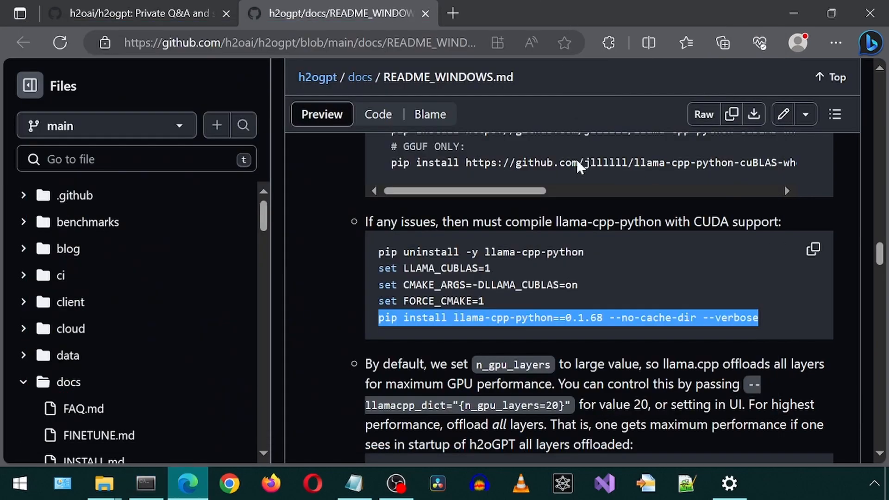
pyautogui.scroll(-3)
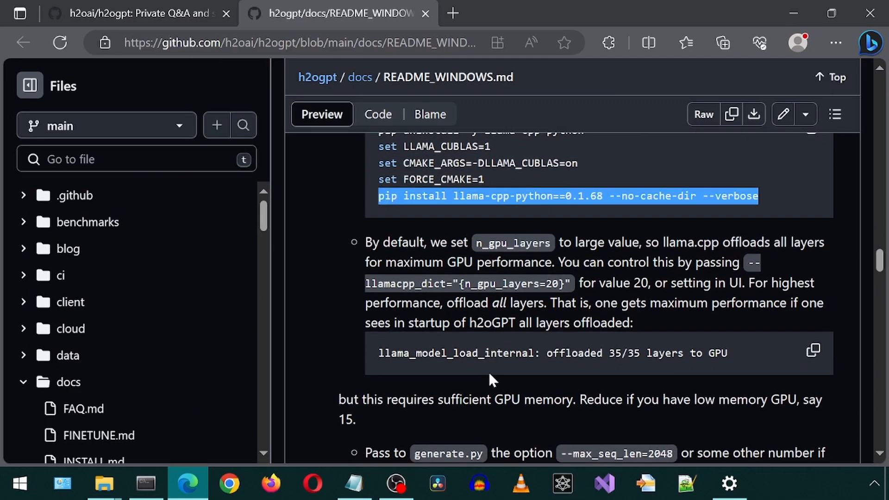
pyautogui.scroll(-3)
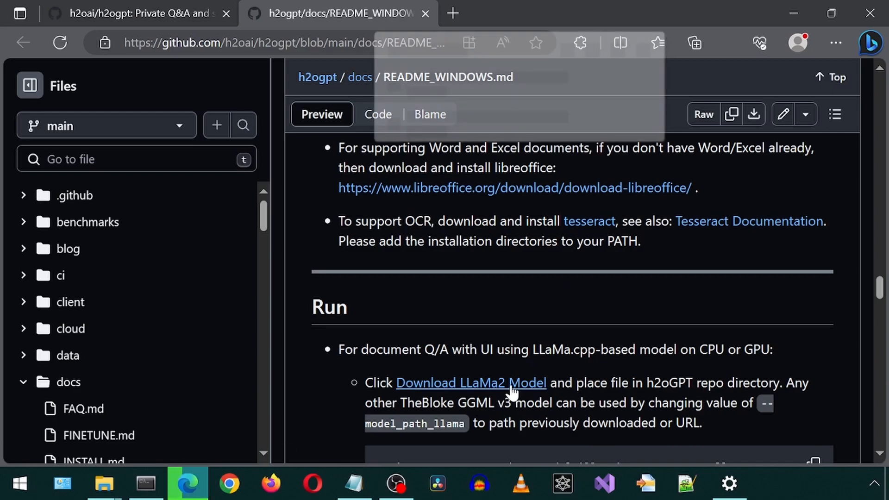
# Step: Start the LLaMa2 model download and browse File Explorer into C:\ai\h2ogpt
pyautogui.click(722, 42)
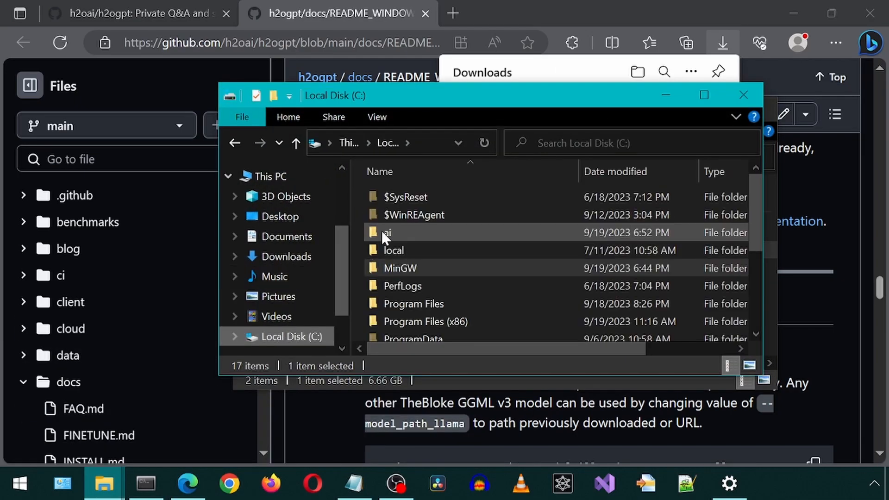
pyautogui.doubleClick(388, 233)
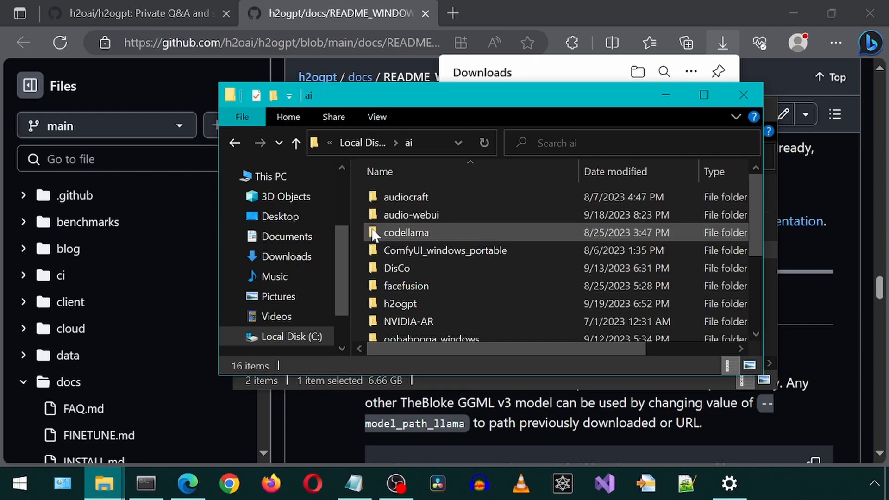
pyautogui.doubleClick(399, 303)
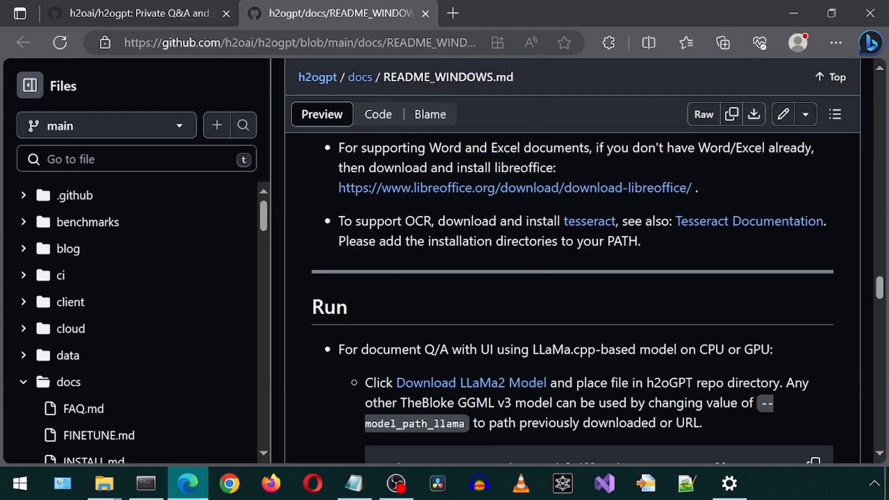
# Step: Run python generate.py --base_model='llama' --prompt_type=llama2 in the Anaconda Prompt
pyautogui.scroll(-3)
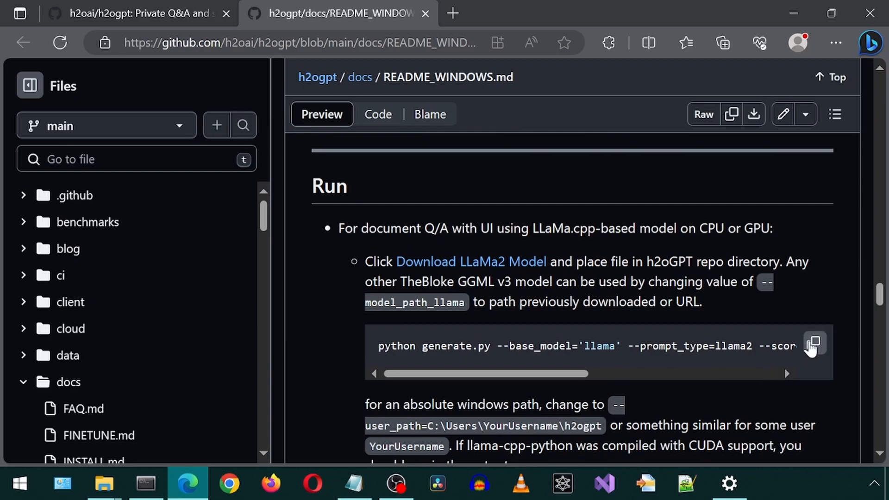
pyautogui.click(145, 483)
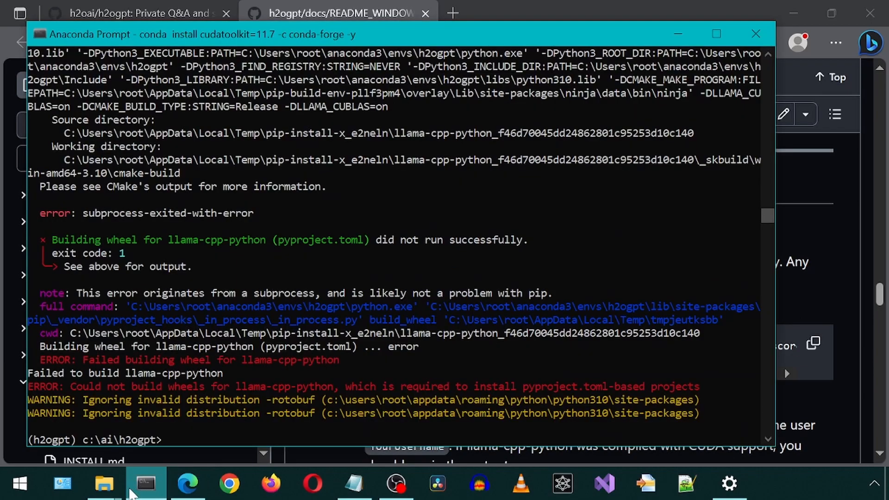
pyautogui.write("python generate.py --base_model='llama' --prompt_type=llama2 --score_model=None --langchain_mode='UserData' --user_path=user_path")
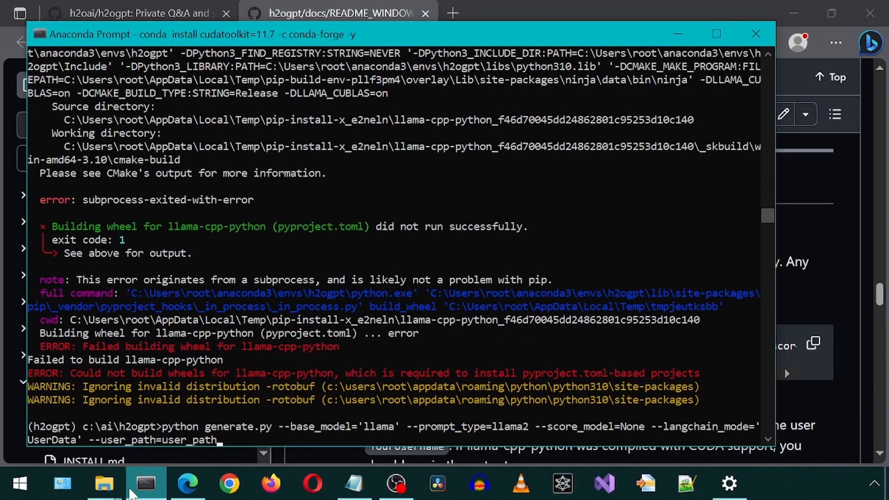
pyautogui.press('enter')
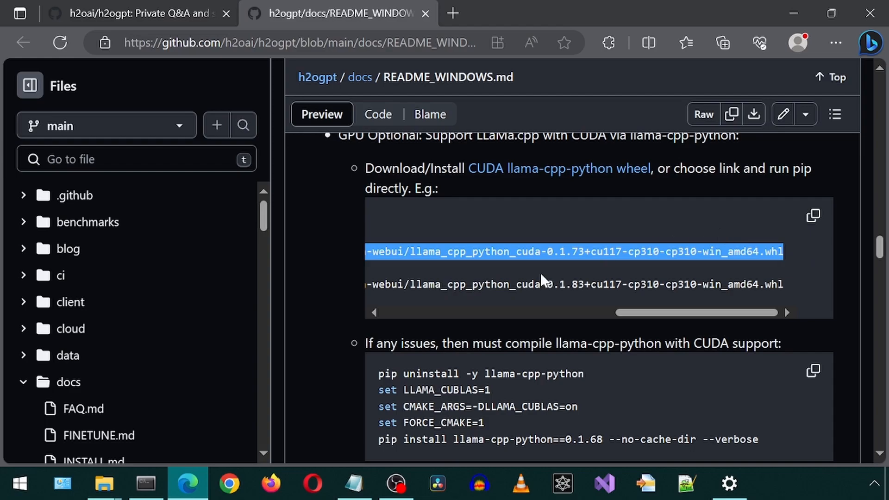
pyautogui.click(146, 483)
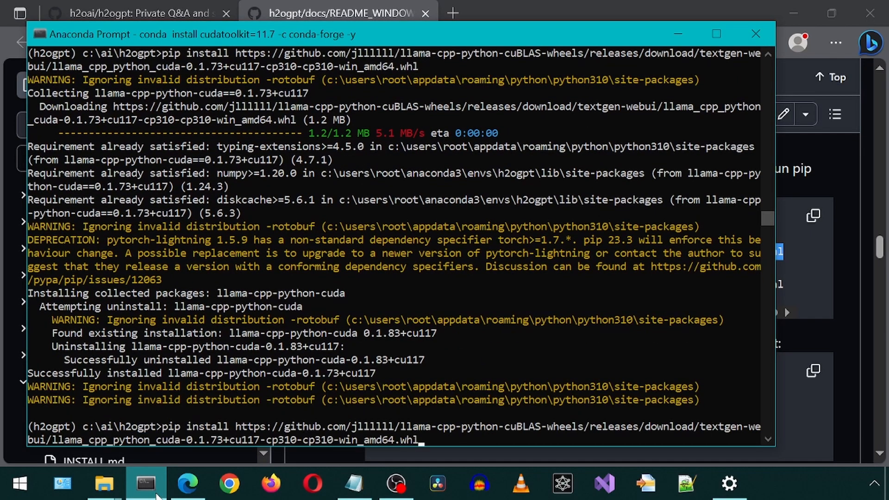
pyautogui.write("python generate.py --base_model='llama' --prompt_type=llama2 --score_model=None --langchain_mode='UserData' --user_path=user_path")
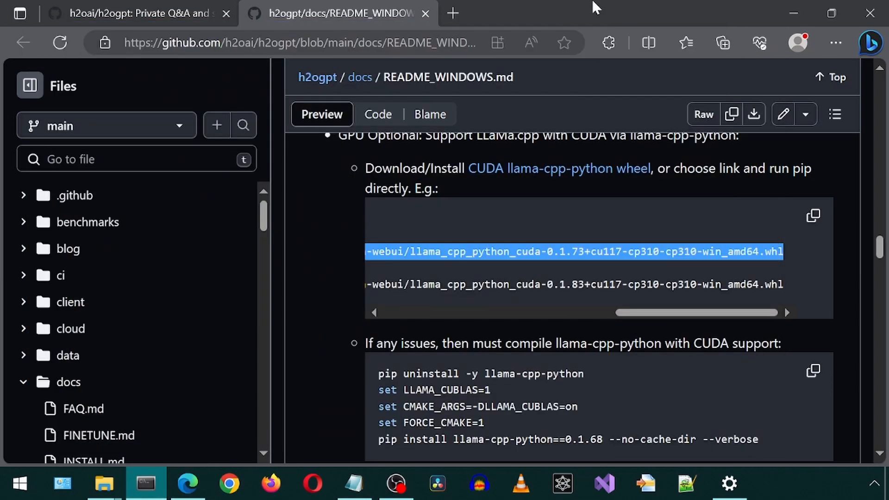
pyautogui.scroll(-3)
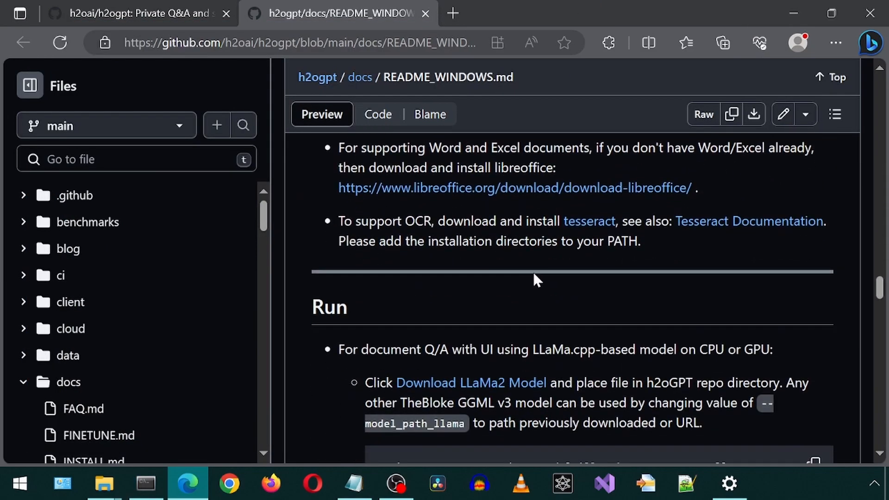
pyautogui.scroll(-3)
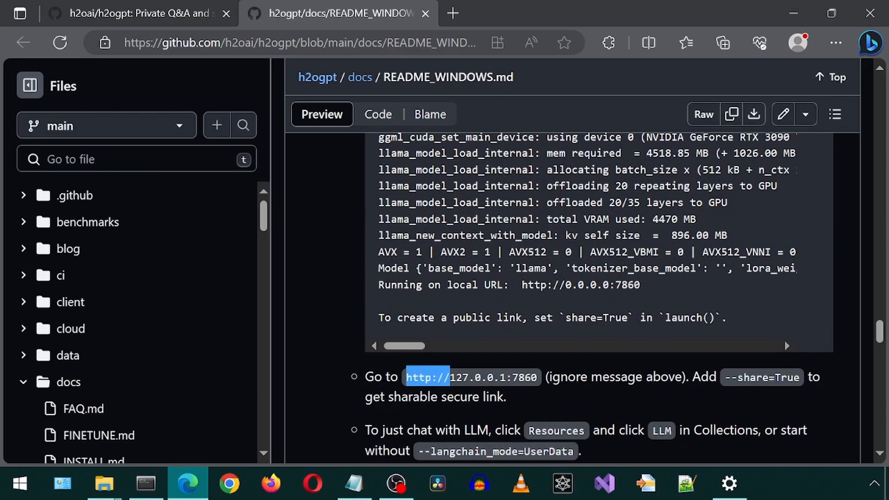
pyautogui.rightClick(470, 377)
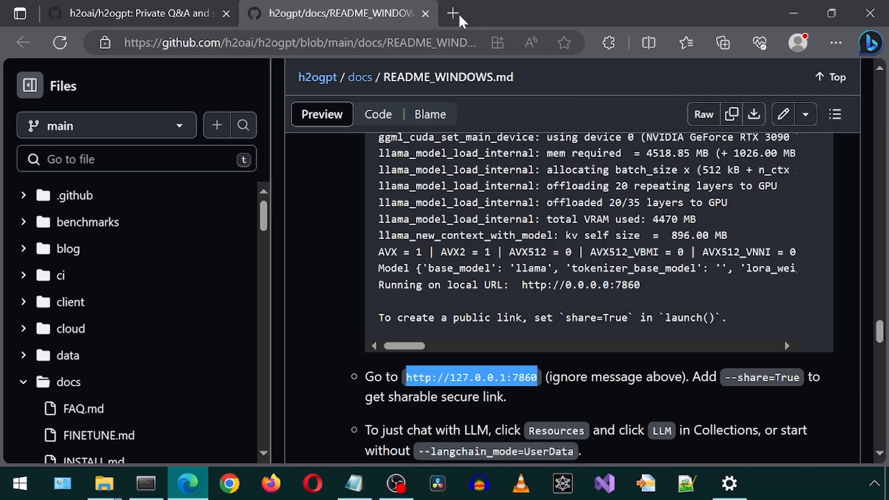
# Step: In a new tab at 127.0.0.1:7860, ask h2oGPT 'how many ducks and geese?'
pyautogui.click(453, 13)
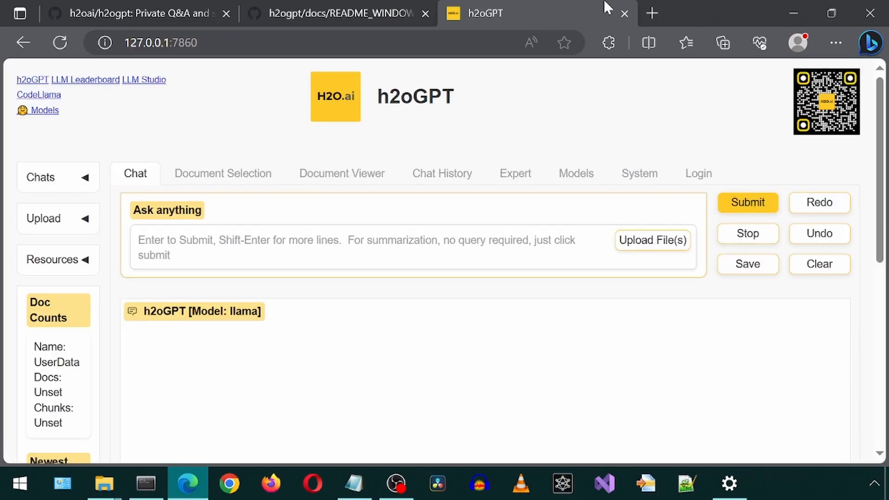
pyautogui.moveTo(227, 312)
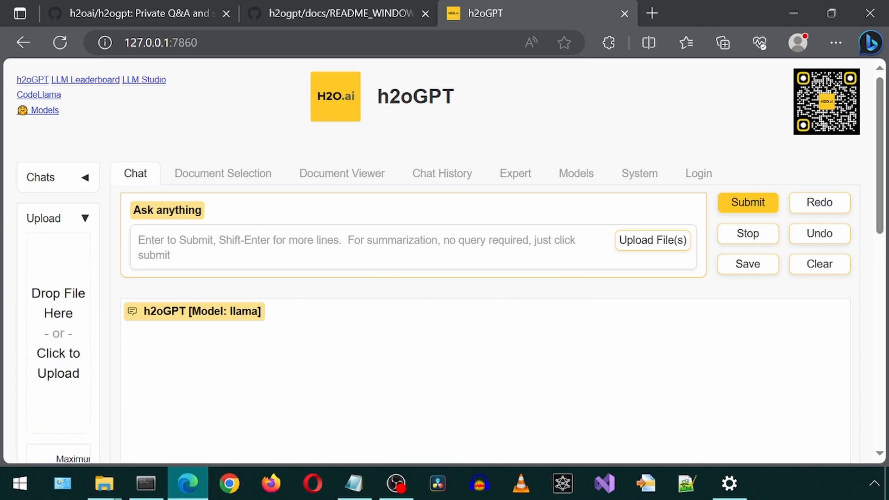
pyautogui.write('how many ducks')
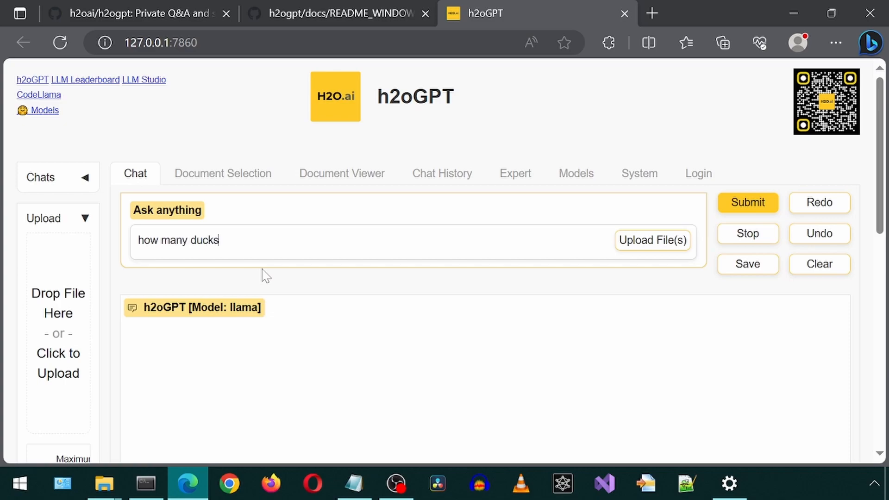
pyautogui.write('and geese?')
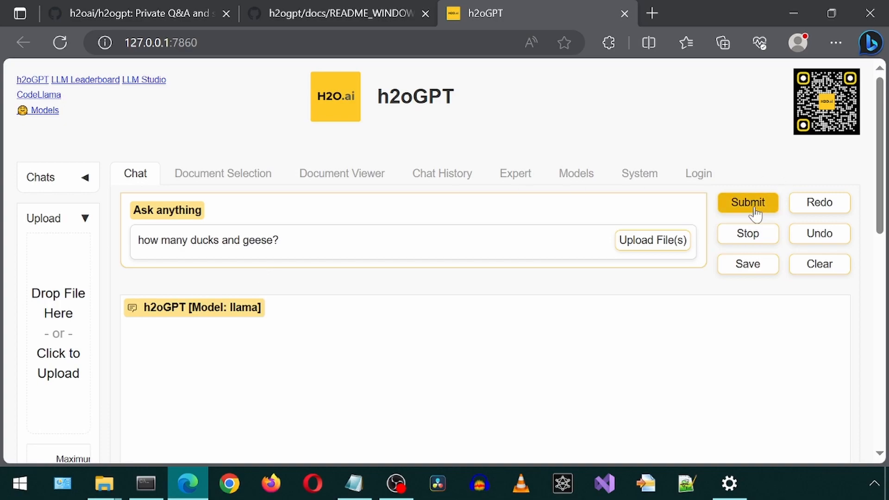
pyautogui.click(747, 202)
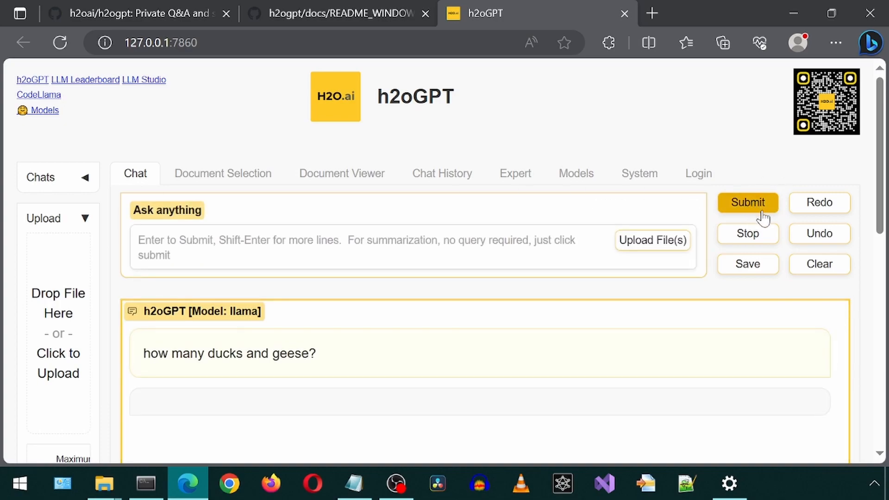
pyautogui.click(747, 202)
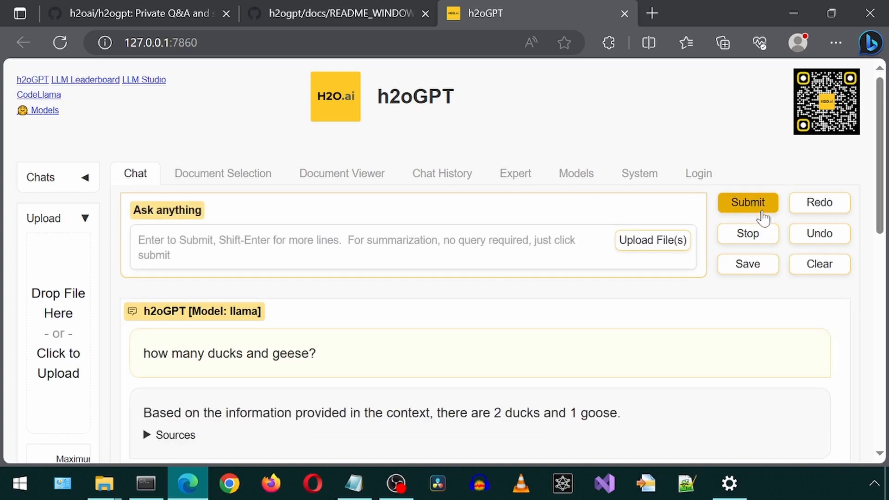
# Step: Check the 2 ducks, 1 goose answer against ducks.txt opened in Notepad
pyautogui.scroll(-3)
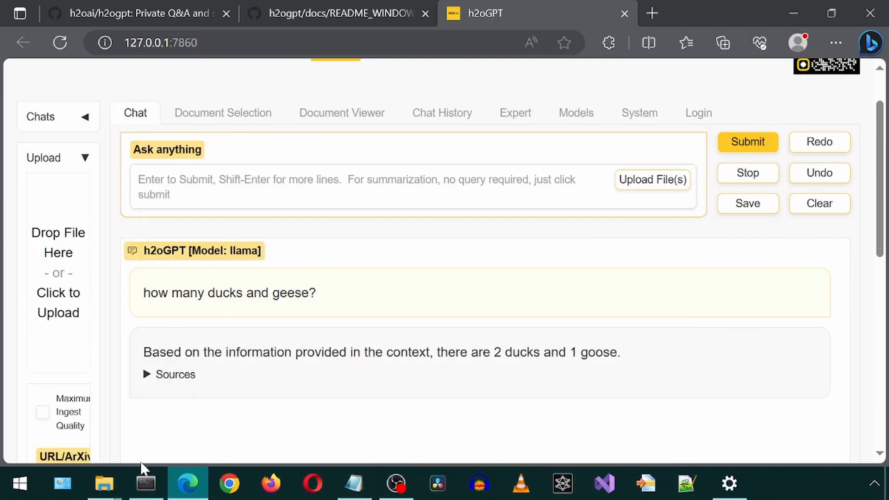
pyautogui.click(104, 483)
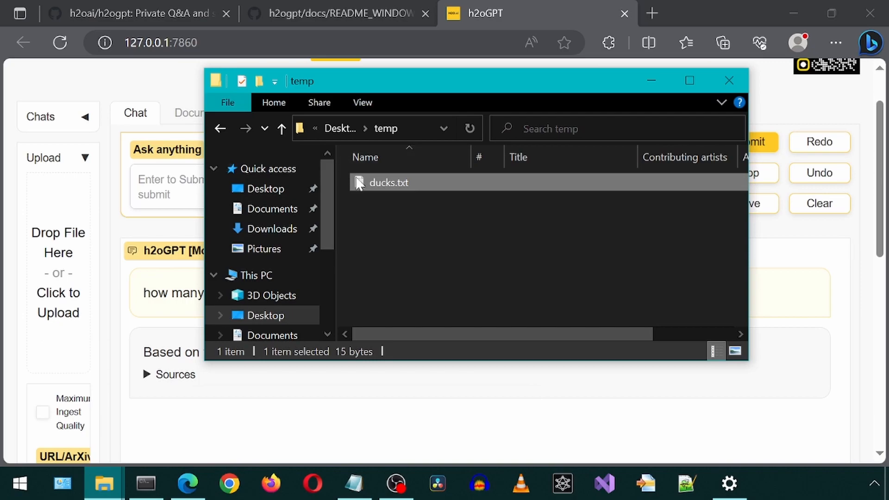
pyautogui.doubleClick(388, 182)
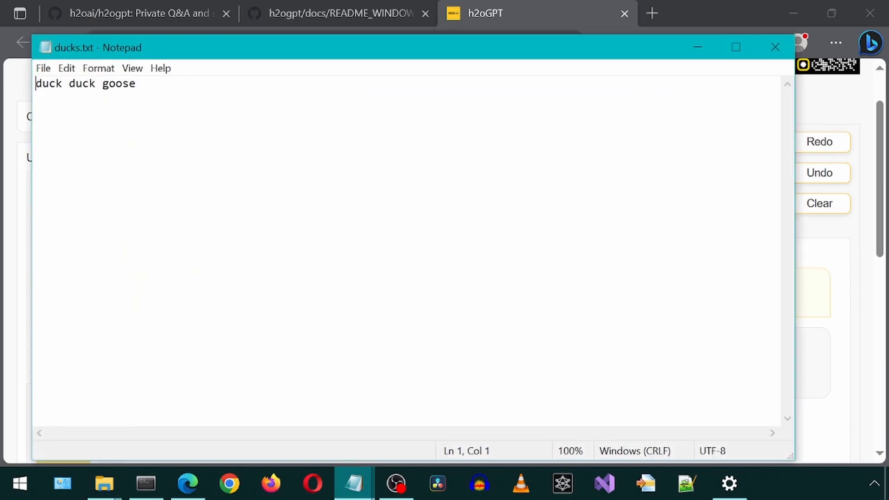